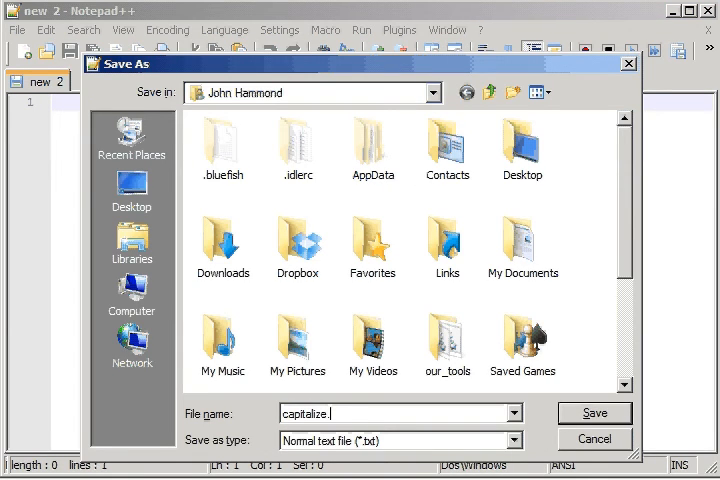
Save the empty document as capitalize.bat in the user's home folder
{"action": "left_click", "coordinate": [594, 413]}
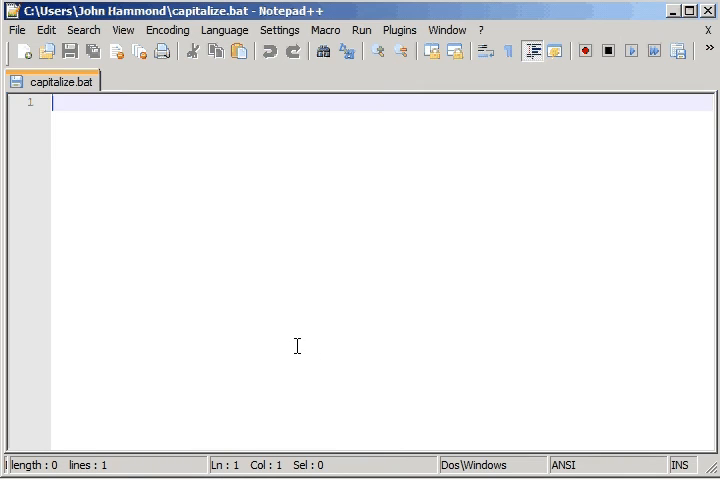
{"action": "type", "text": "@echo off"}
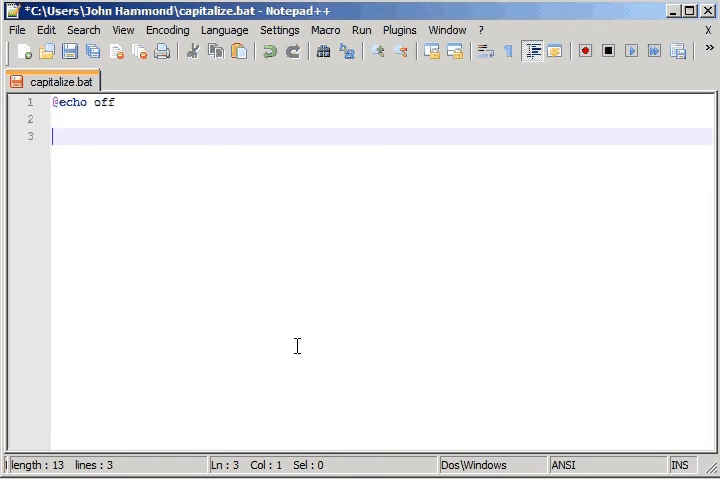
{"action": "type", "text": ":: call cr"}
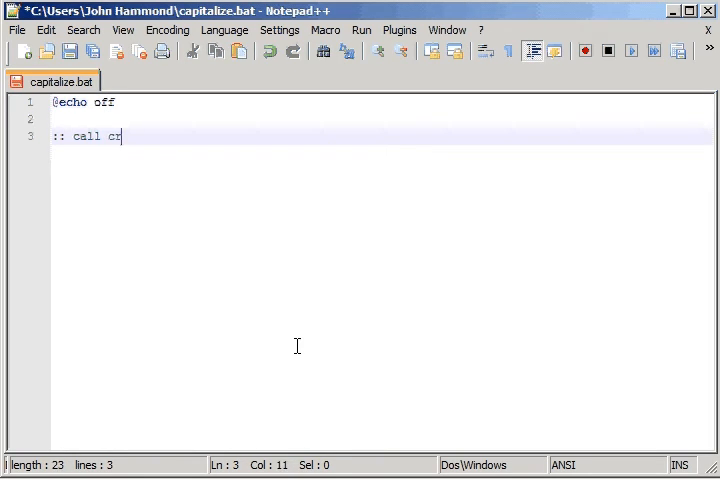
{"action": "type", "text": "apit"}
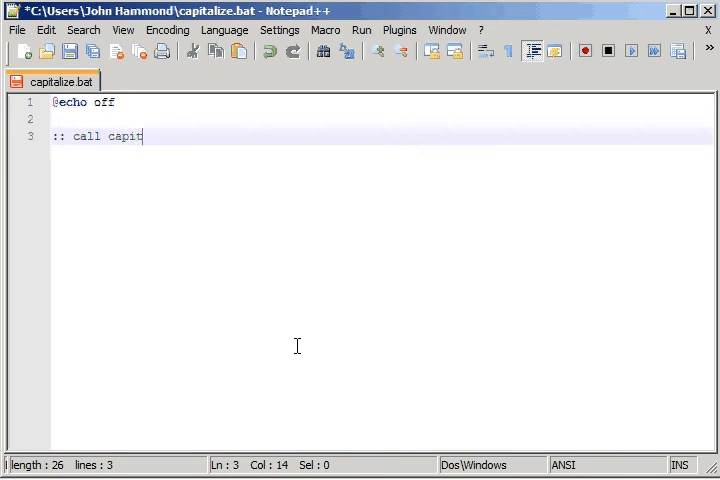
{"action": "type", "text": "alize"}
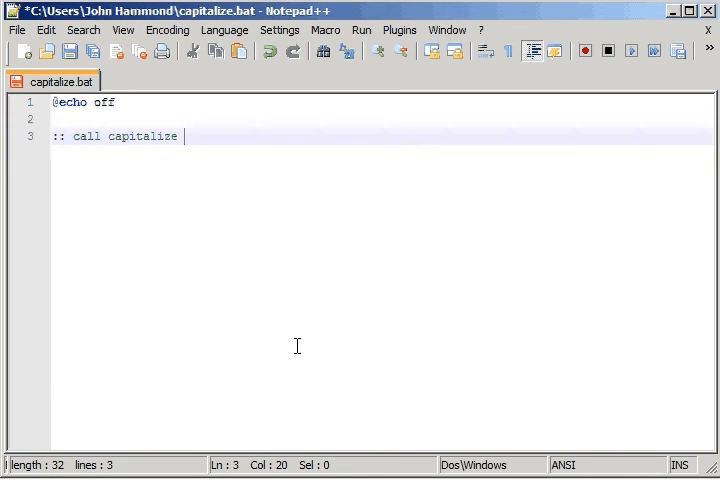
{"action": "type", "text": "\"string\""}
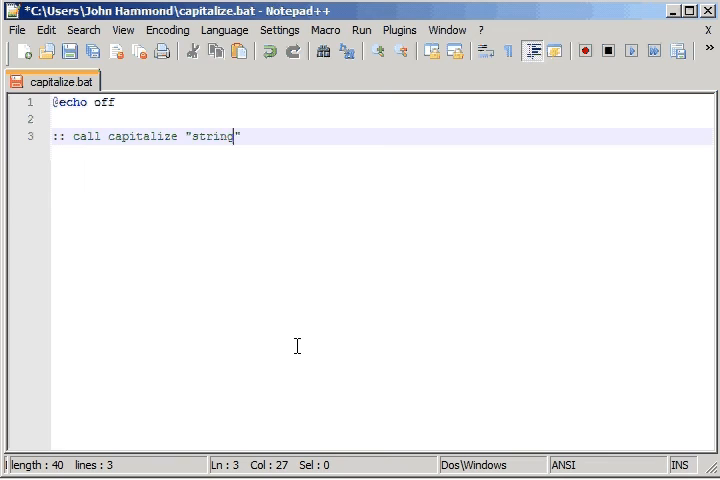
{"action": "type", "text": "anything"}
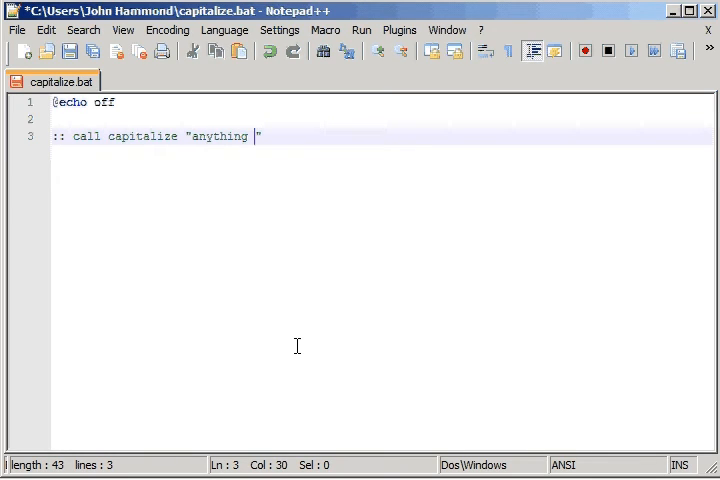
{"action": "type", "text": "can go here"}
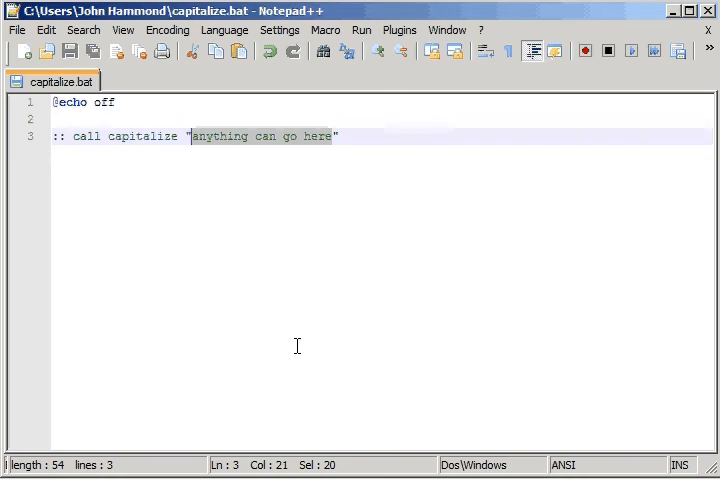
Rework the comment's quoted argument into !string! with a return variable, and save
{"action": "key", "text": "Delete"}
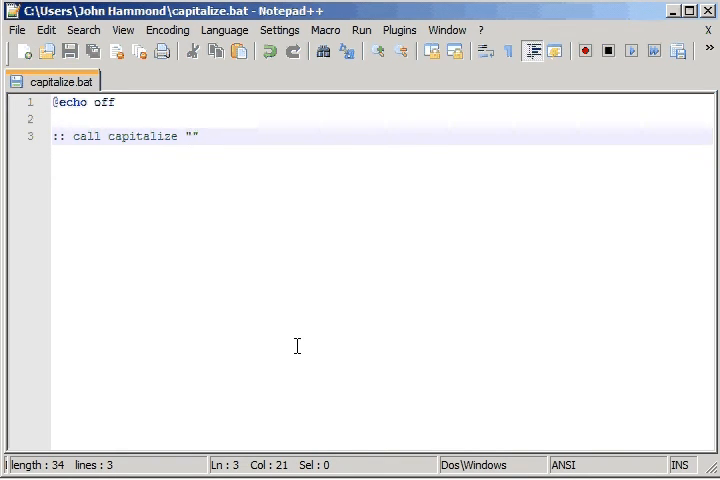
{"action": "type", "text": "!variable!"}
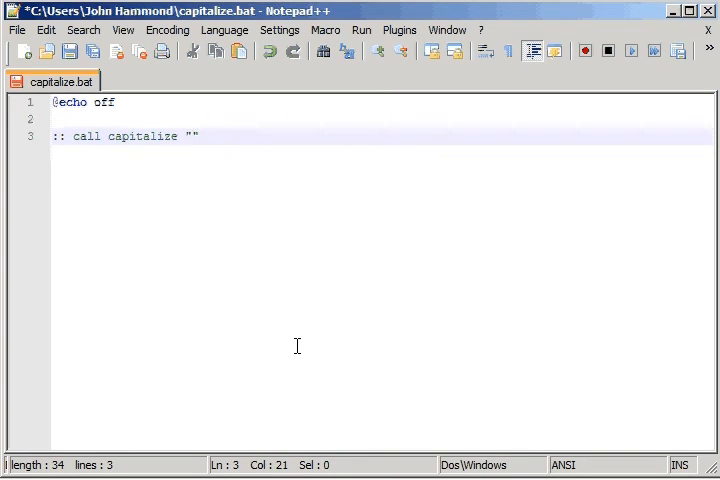
{"action": "type", "text": "any other"}
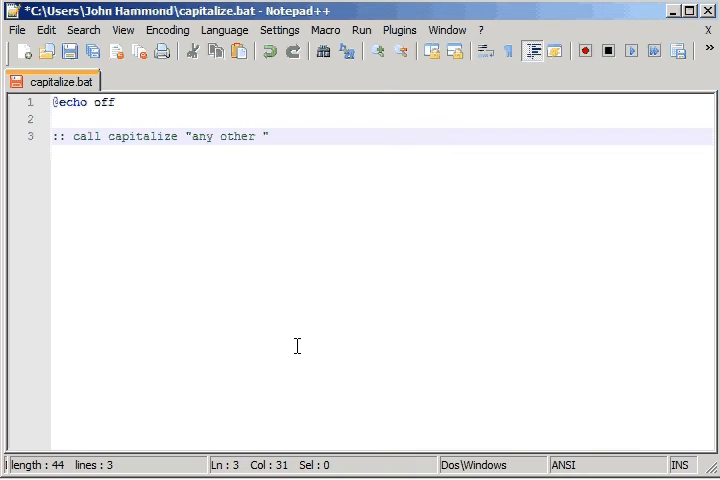
{"action": "type", "text": "kind of dat"}
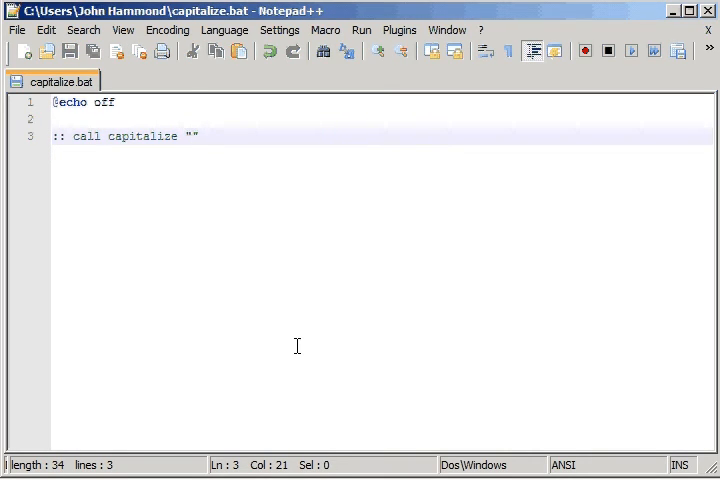
{"action": "type", "text": "!string!"}
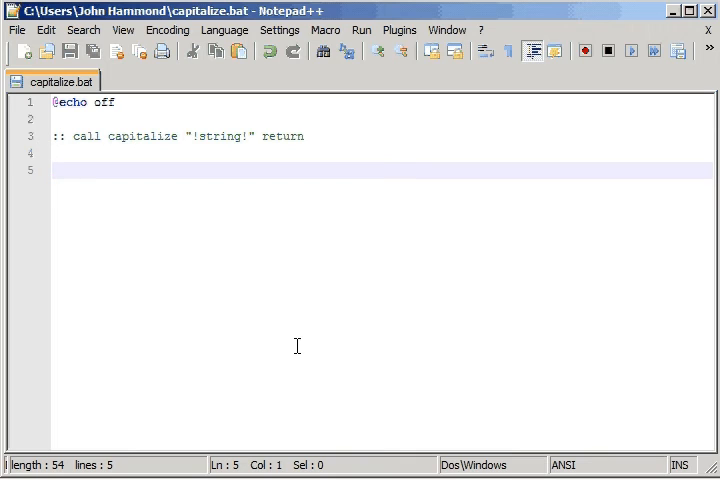
Add a create_array uppers call listing the capital letters A through Z
{"action": "type", "text": "call c"}
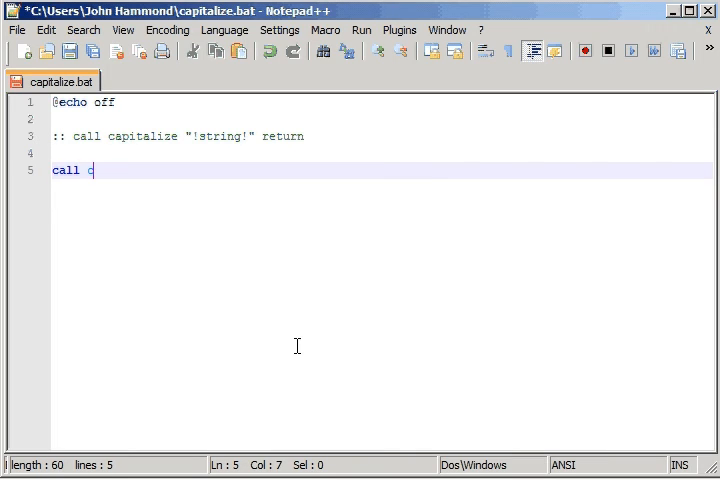
{"action": "type", "text": "reate_array"}
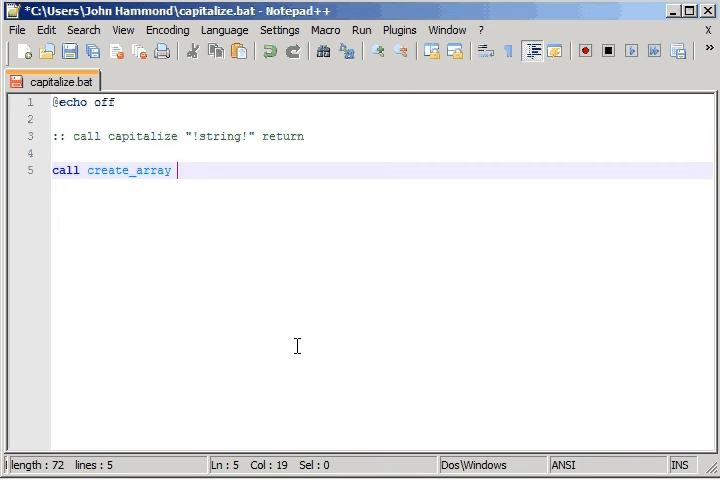
{"action": "type", "text": "upper"}
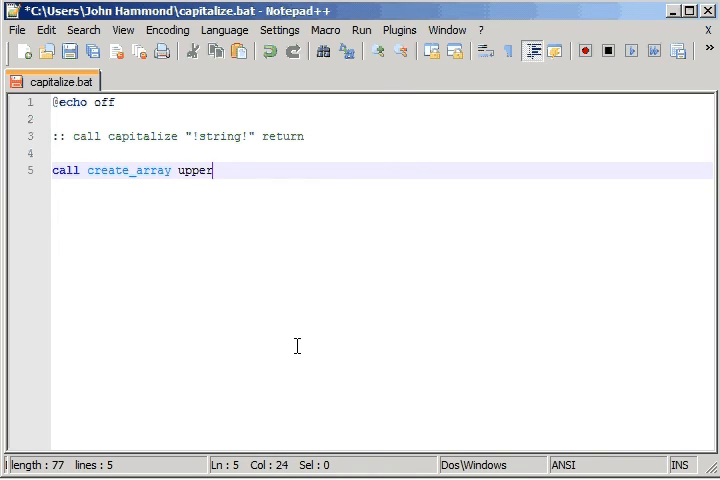
{"action": "type", "text": "s \" \" \""}
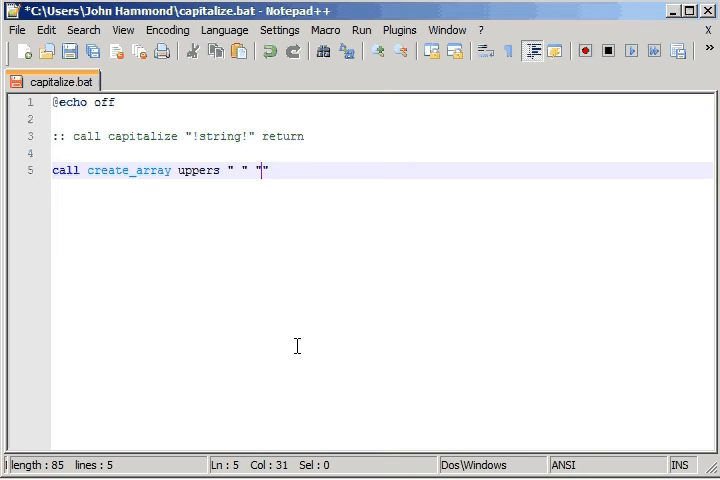
{"action": "type", "text": "A B C"}
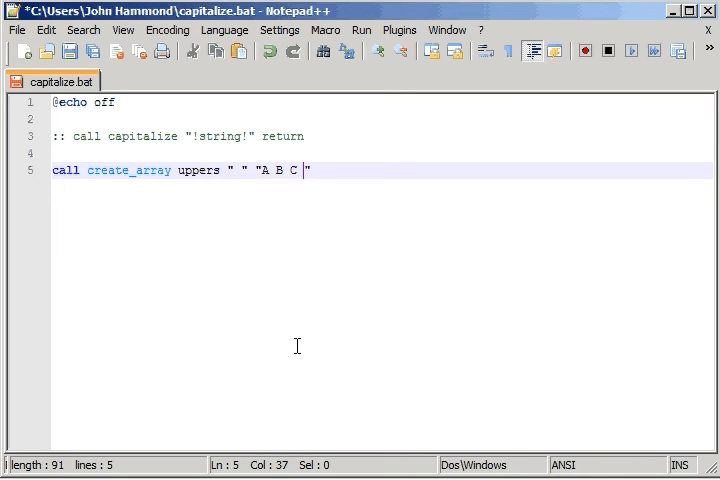
{"action": "type", "text": "\" D E F\""}
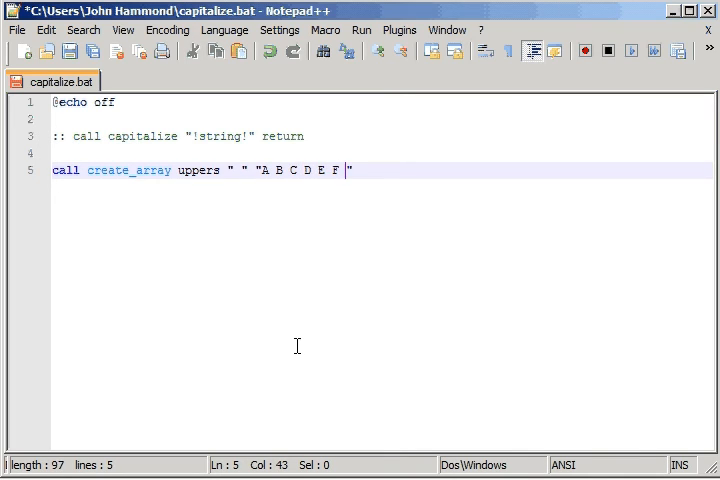
{"action": "type", "text": "G H I J K L M N O P Q"}
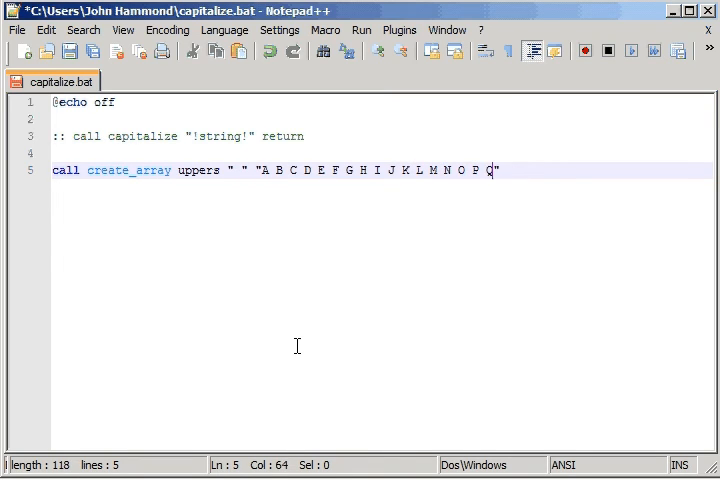
{"action": "type", "text": "R S T U V W X Y Z"}
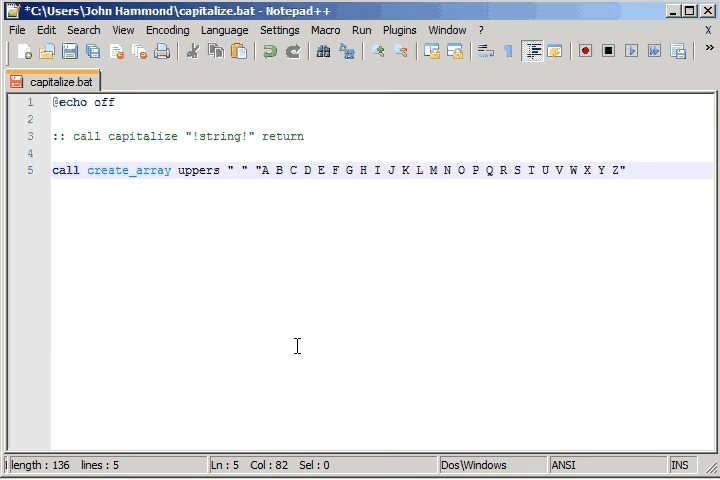
Add a create_array lowers call listing the lowercase letters a through z, and save
{"action": "type", "text": "call c"}
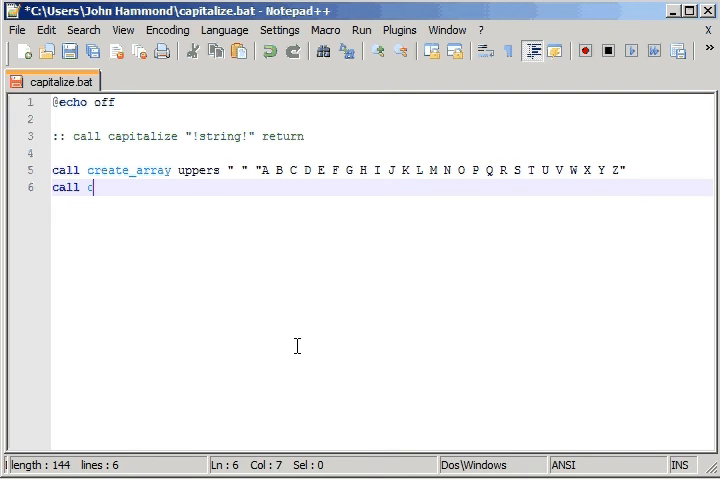
{"action": "type", "text": "reate_arr"}
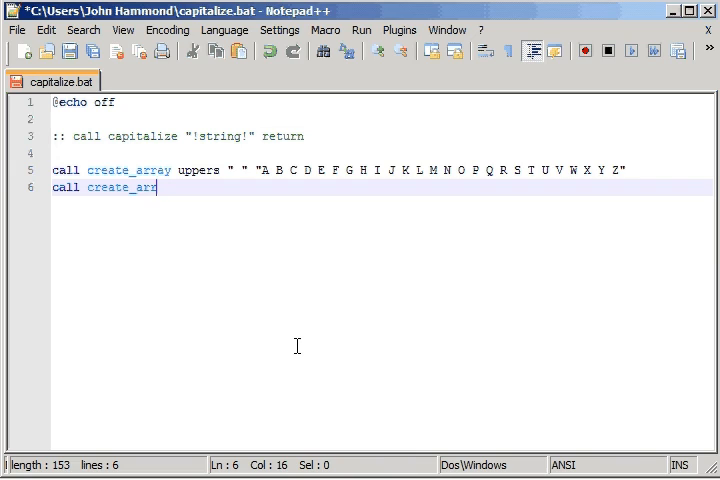
{"action": "type", "text": "ay lowers"}
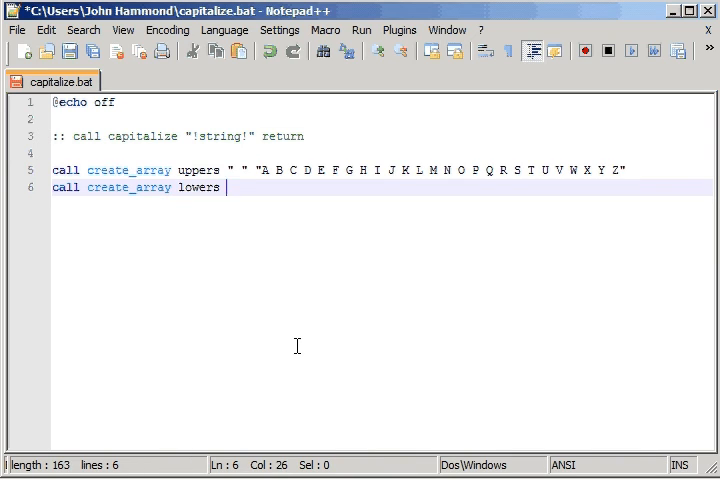
{"action": "type", "text": "\" \" \"\""}
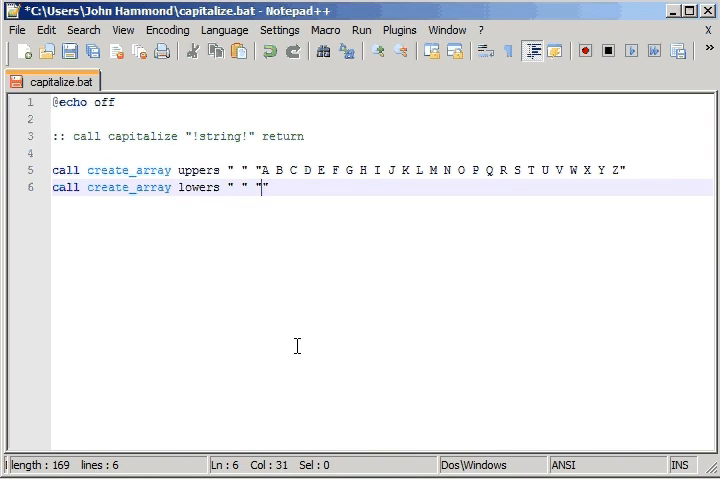
{"action": "type", "text": "a b c d e f"}
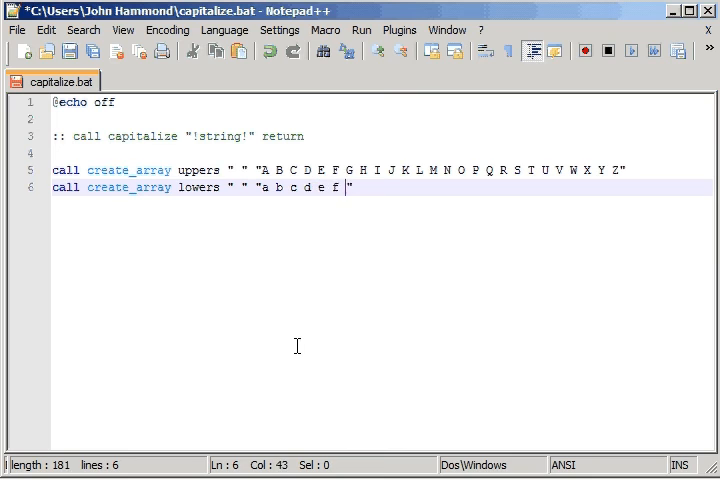
{"action": "type", "text": "g h i j k l"}
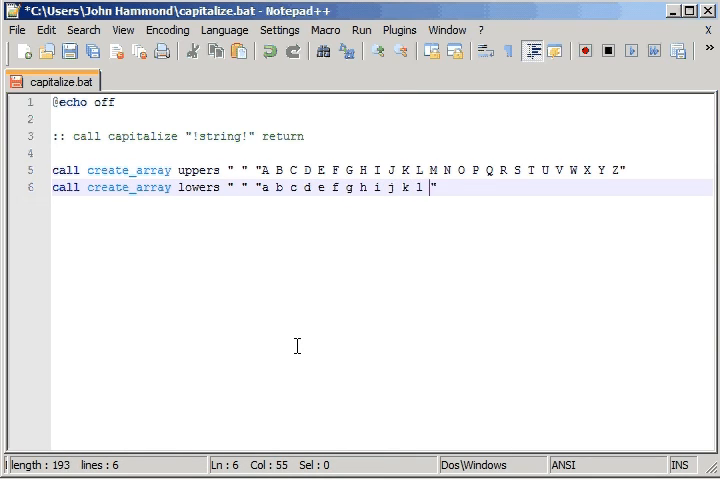
{"action": "type", "text": "mno"}
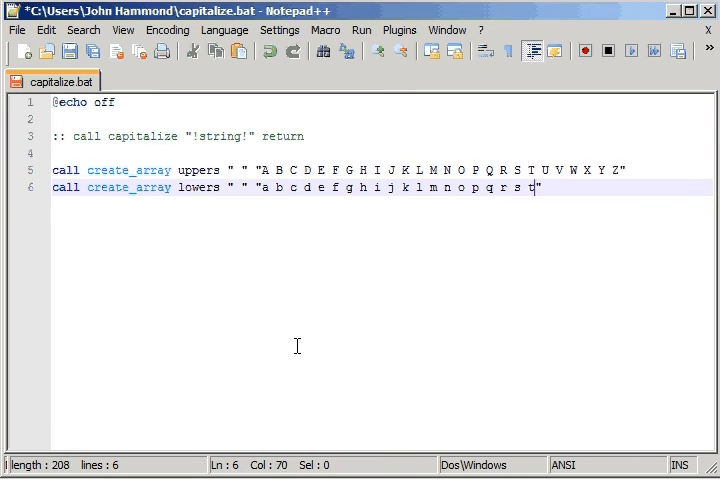
{"action": "type", "text": "u v w x y z"}
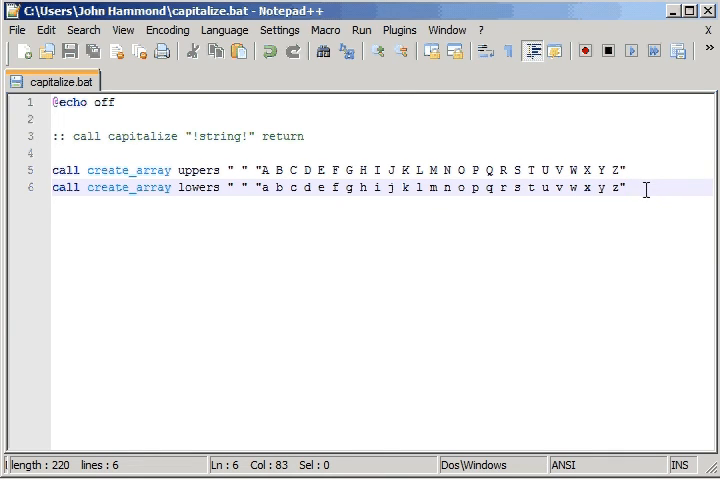
Add call create_string string %1 to build the string from the first argument
{"action": "key", "text": "Enter"}
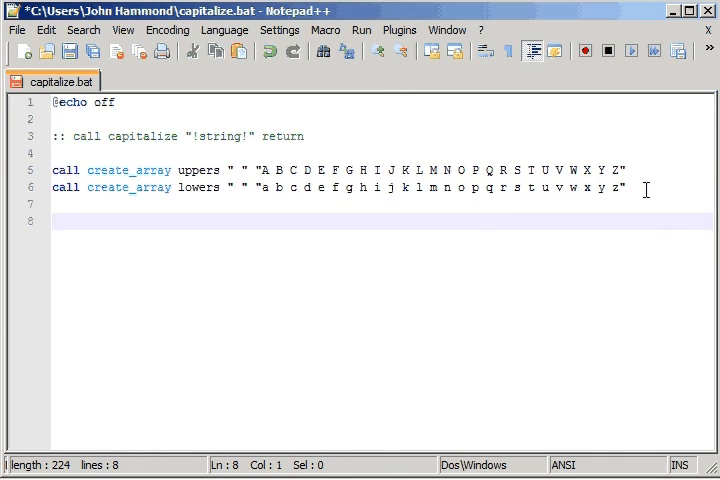
{"action": "double_click", "coordinate": [222, 135]}
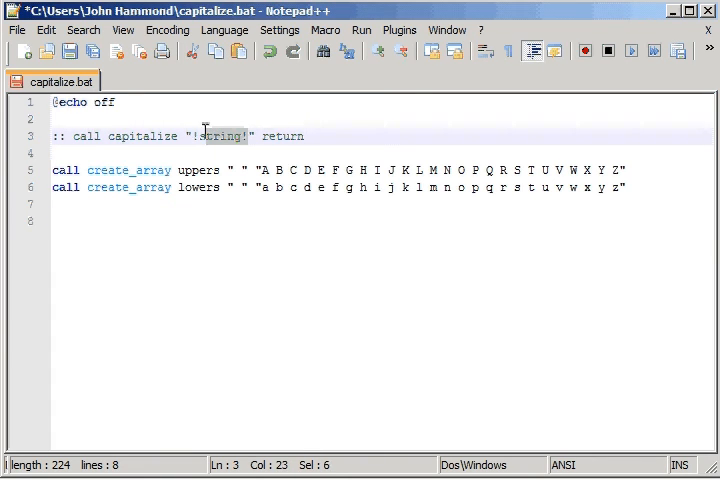
{"action": "left_click", "coordinate": [222, 135]}
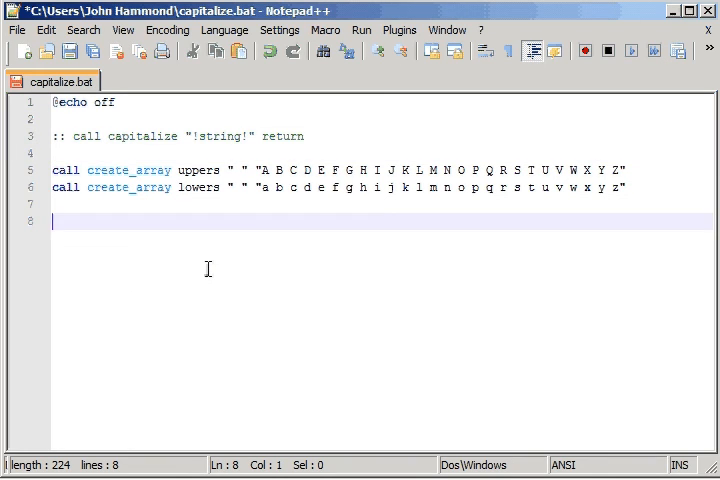
{"action": "type", "text": "call c"}
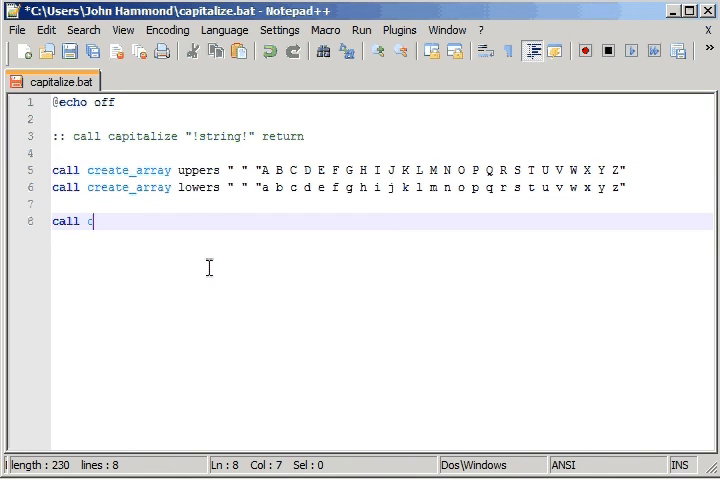
{"action": "type", "text": "reate_string"}
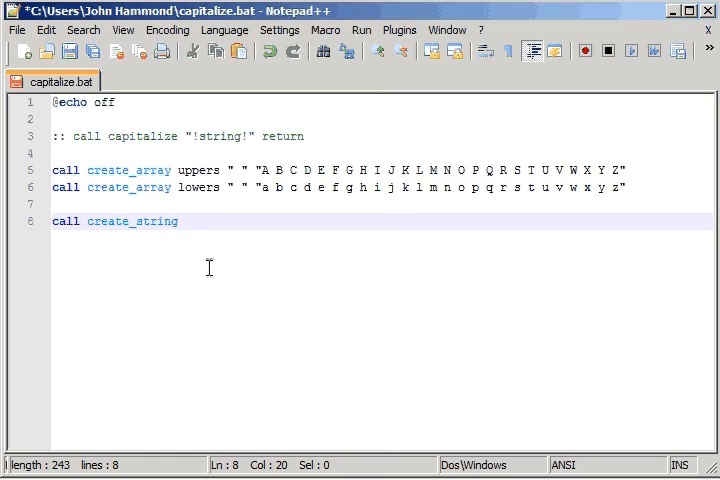
{"action": "type", "text": "string %1"}
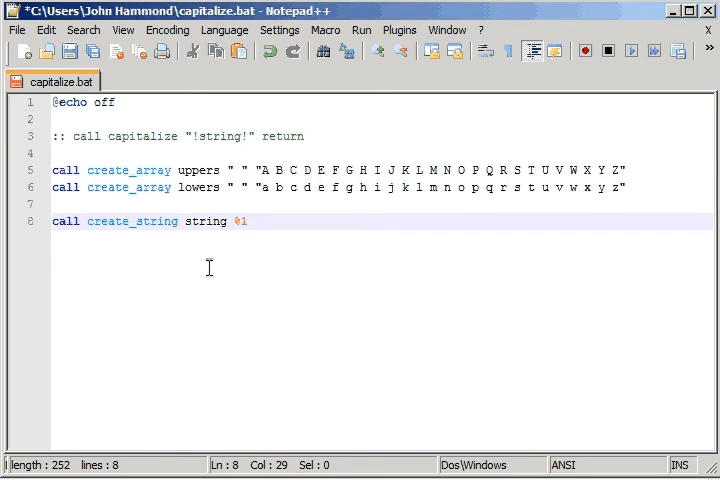
Store the string's first character with set first=%string:~0,1%
{"action": "type", "text": "set"}
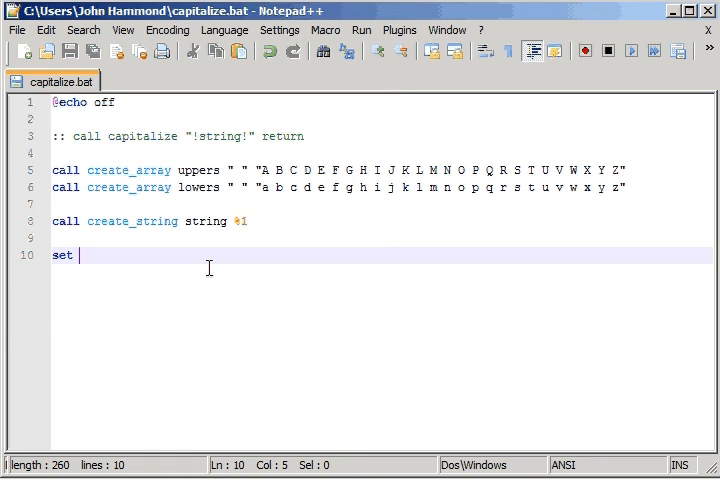
{"action": "type", "text": "firs"}
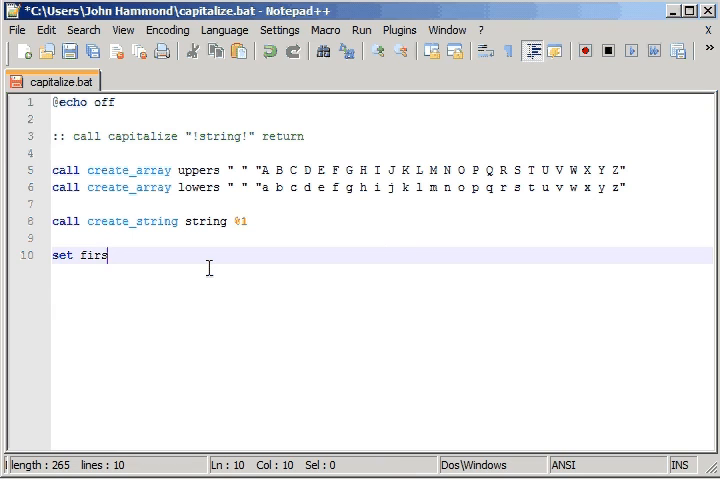
{"action": "type", "text": "t="}
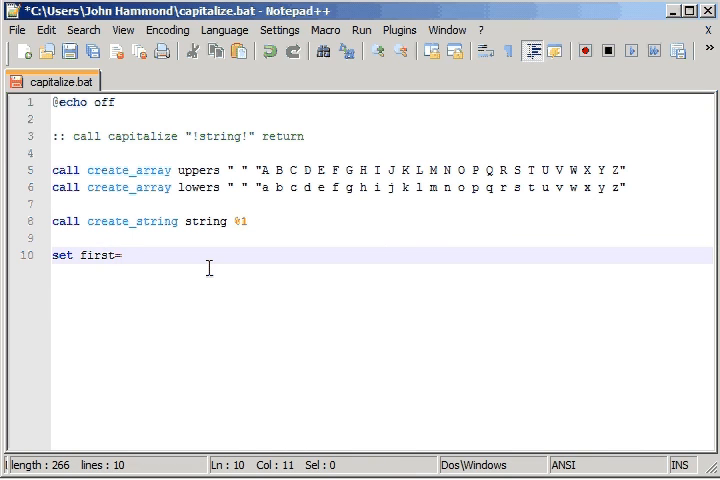
{"action": "type", "text": "%%"}
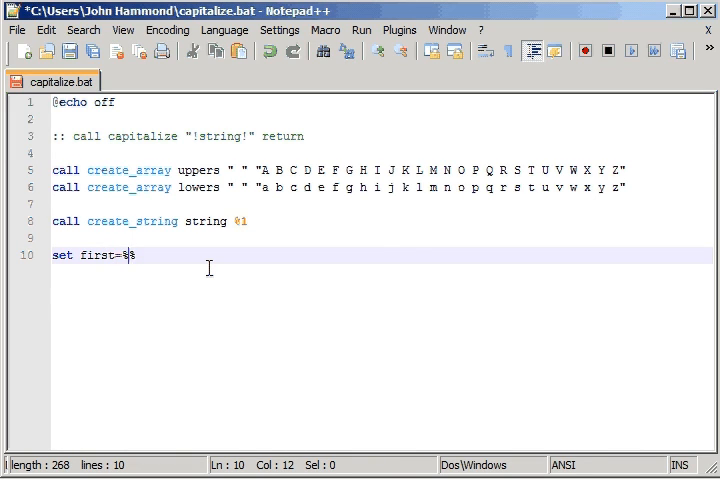
{"action": "type", "text": "string:~0"}
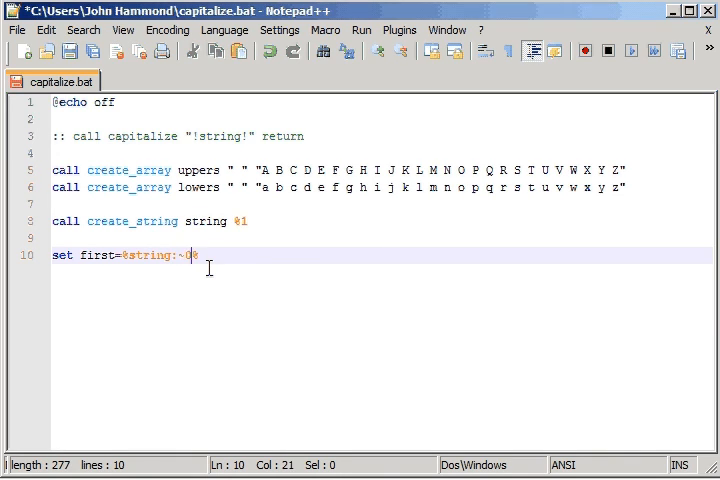
{"action": "type", "text": ",1"}
{"action": "type", "text": "set"}
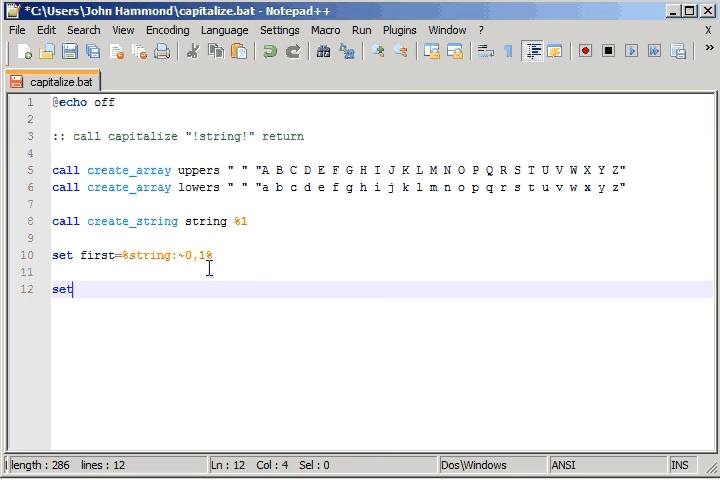
{"action": "type", "text": "\" \""}
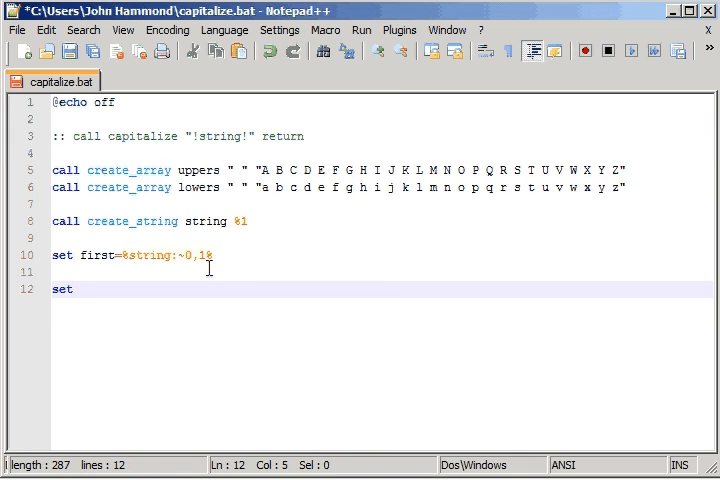
Set limit to %uppers_length% minus one with set /a
{"action": "type", "text": "/a"}
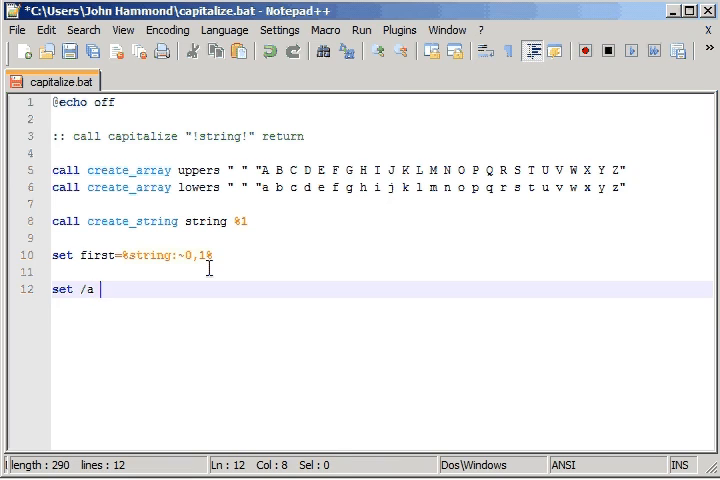
{"action": "type", "text": "limit"}
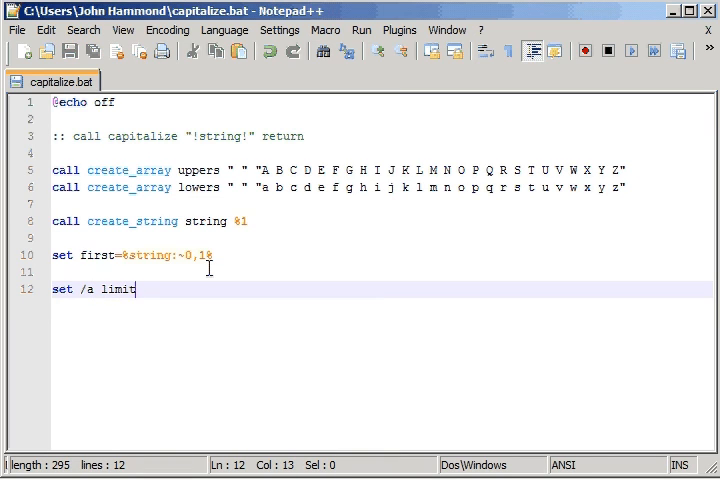
{"action": "type", "text": "=%%"}
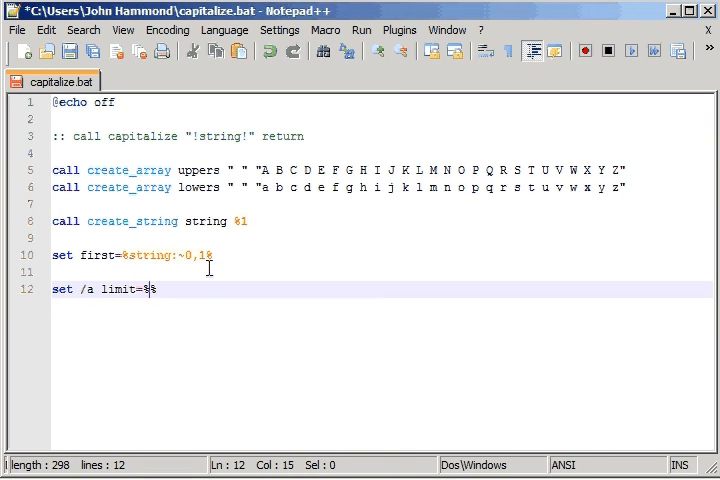
{"action": "type", "text": "uppers_length"}
{"action": "type", "text": "for /l"}
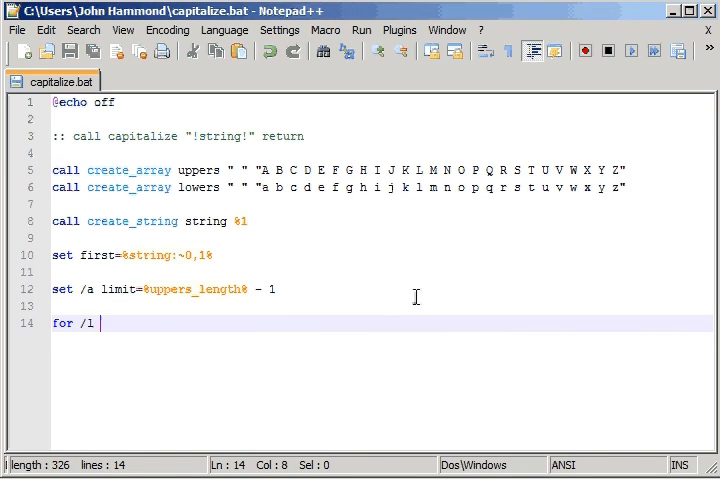
Begin a for /l %%g loop running from 0 to %limit%
{"action": "type", "text": "%%g i"}
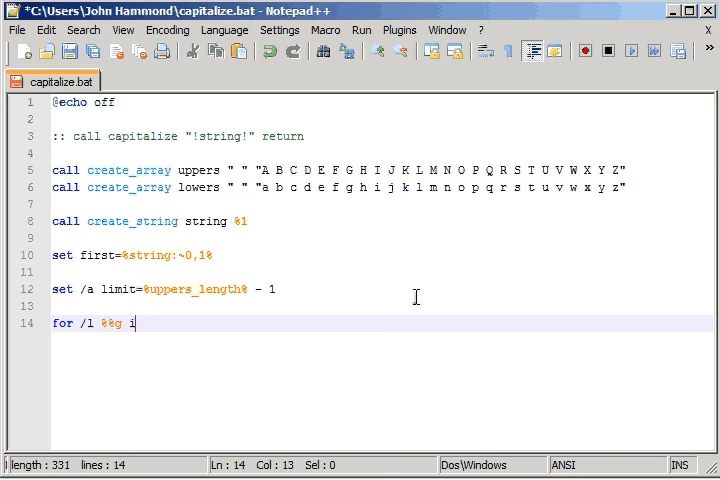
{"action": "type", "text": "n ( )"}
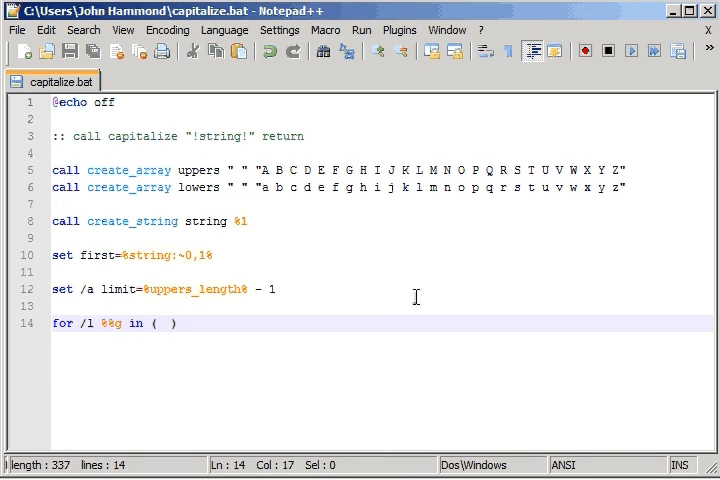
{"action": "type", "text": "0, 1,"}
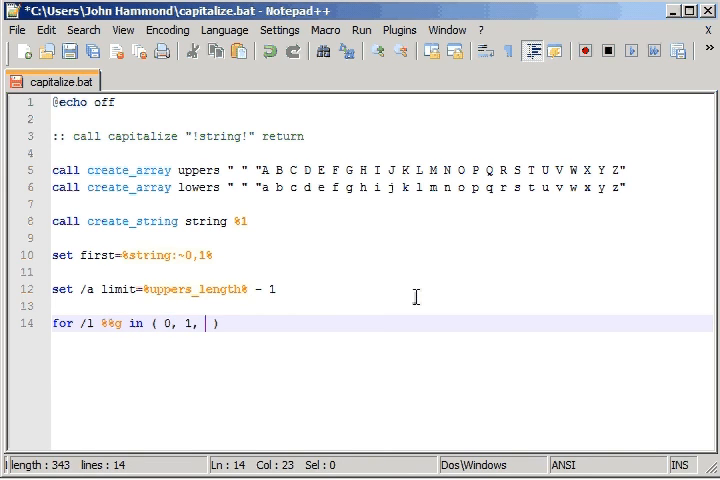
{"action": "type", "text": "%limit%"}
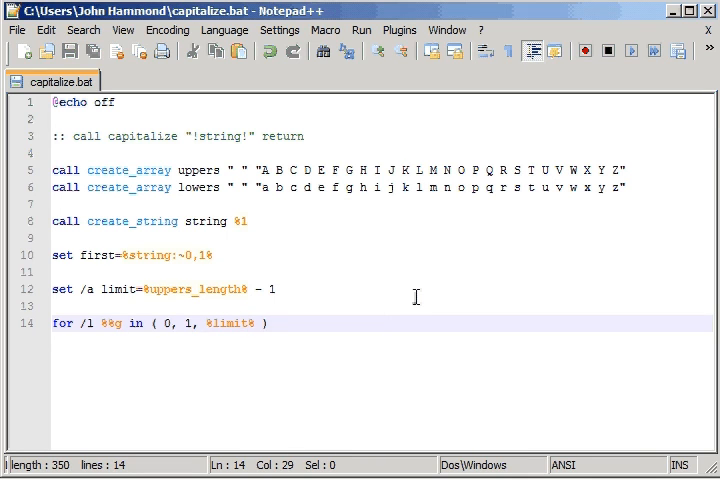
{"action": "type", "text": "do ("}
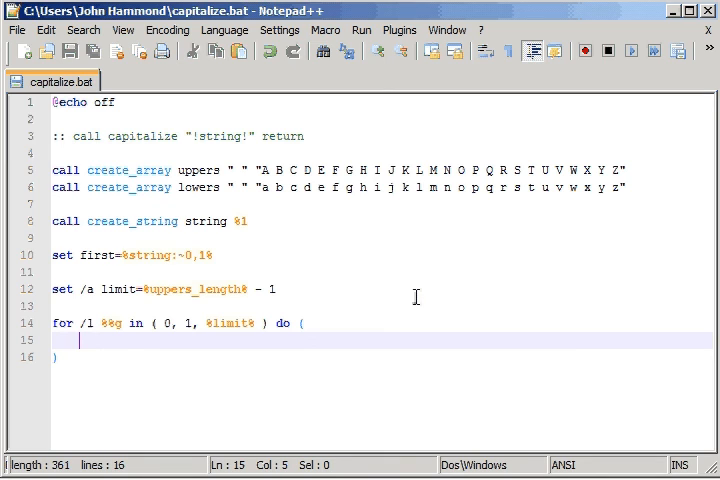
Inside the loop, if !lowers[%%g]! equals !first! set %2 to !uppers[%%g]! and goto :end
{"action": "type", "text": "if"}
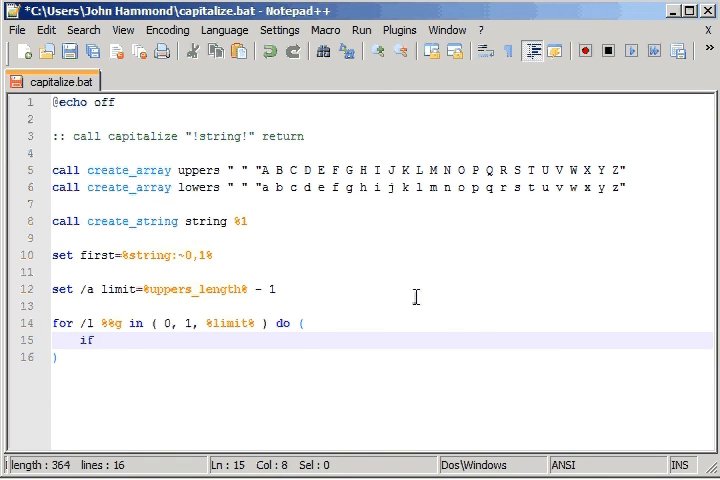
{"action": "type", "text": "!lowers[]"}
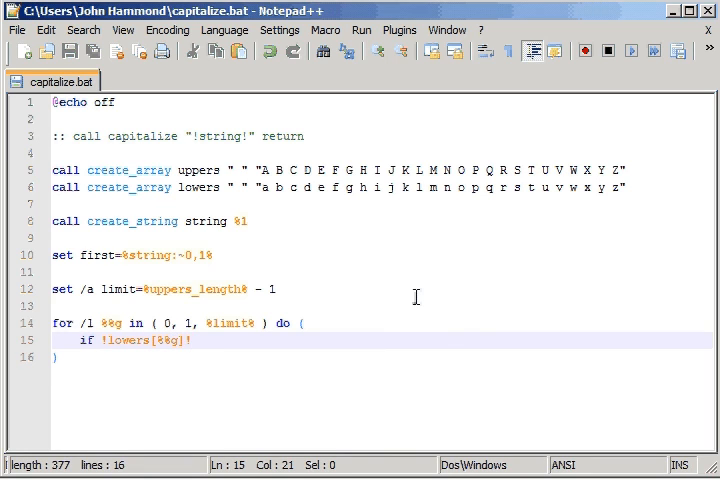
{"action": "type", "text": "equ !!"}
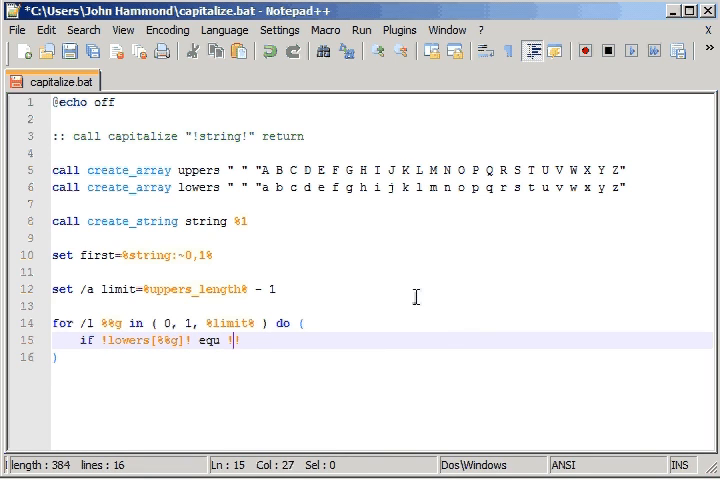
{"action": "type", "text": "first!"}
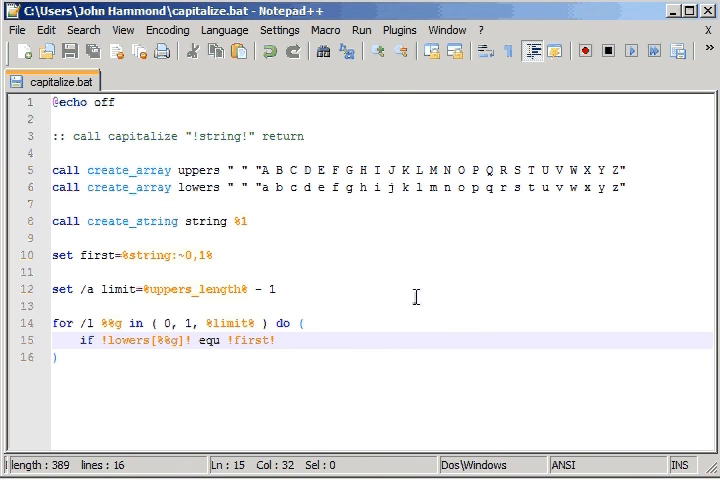
{"action": "type", "text": "{"}
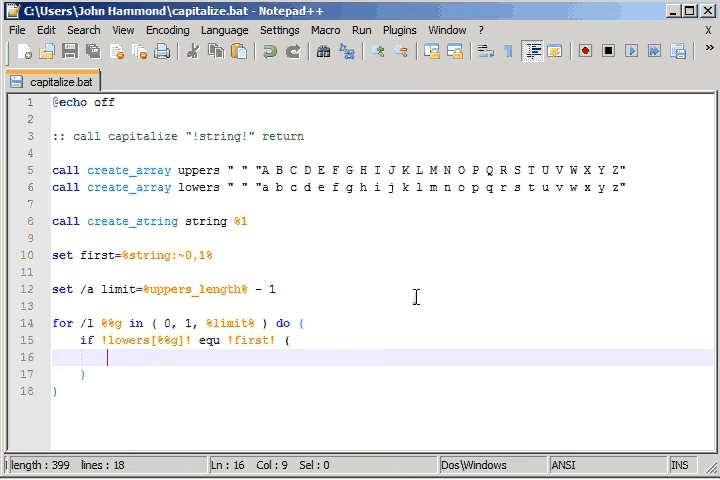
{"action": "type", "text": "set"}
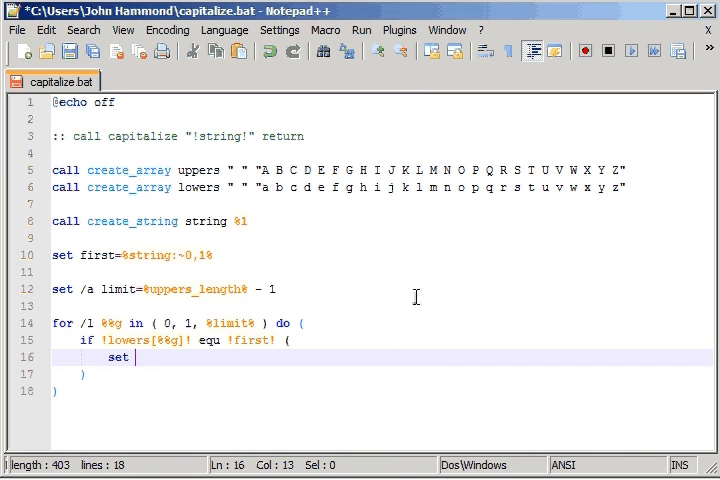
{"action": "type", "text": "%2"}
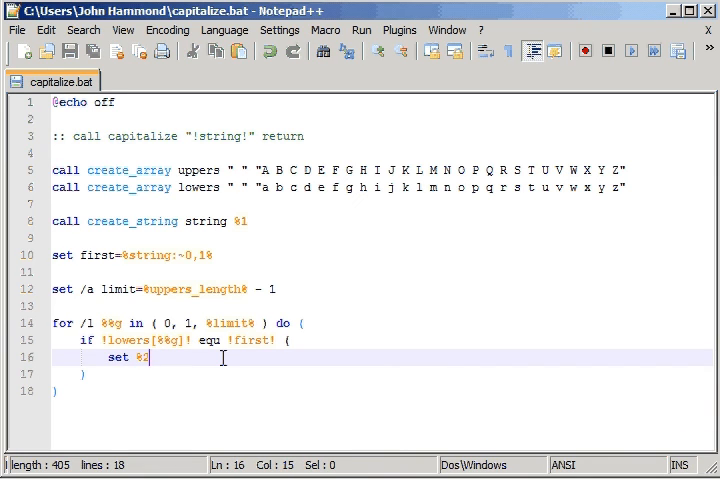
{"action": "type", "text": "=!!"}
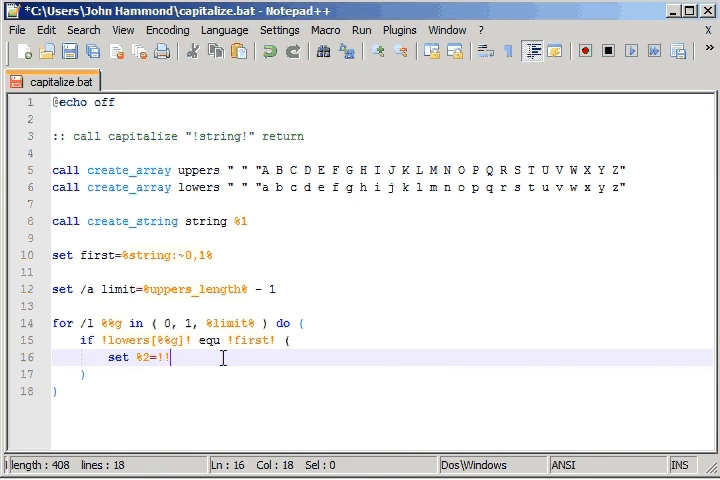
{"action": "type", "text": "uppers[%%g"}
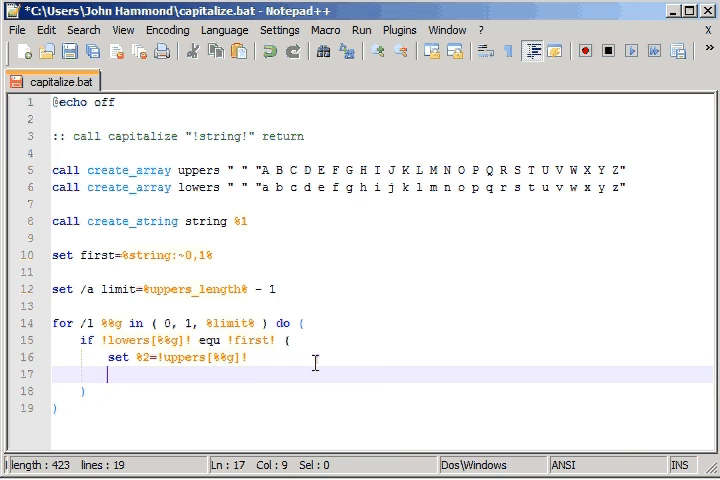
{"action": "type", "text": "goto :er"}
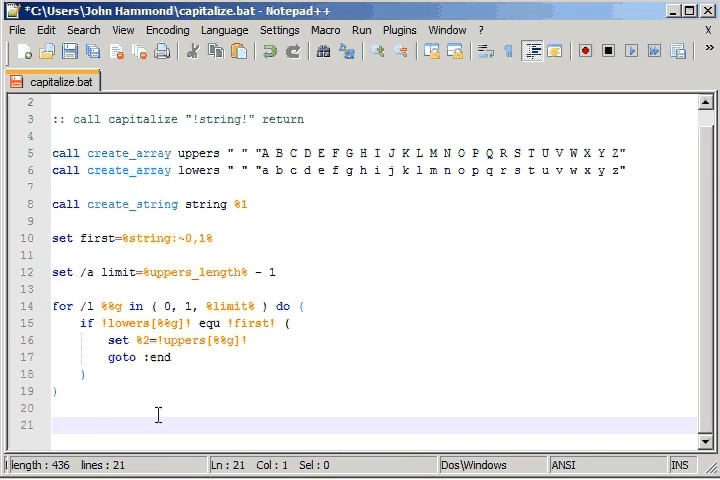
Add the :end label and the fallback set %2=!first!, then save
{"action": "type", "text": ":end"}
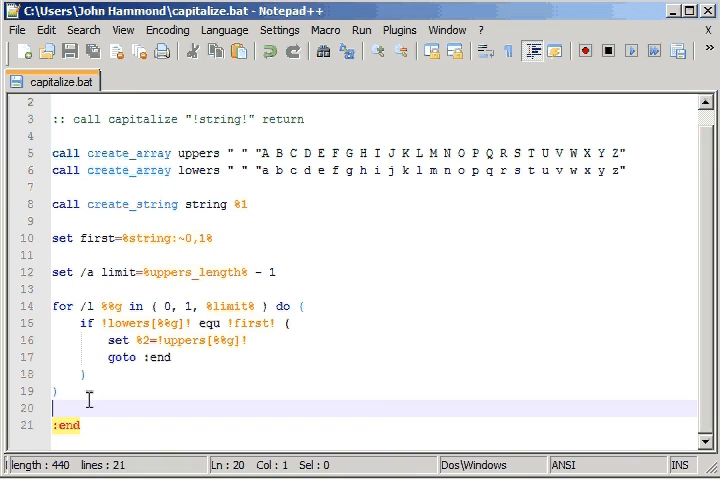
{"action": "mouse_move", "coordinate": [130, 411]}
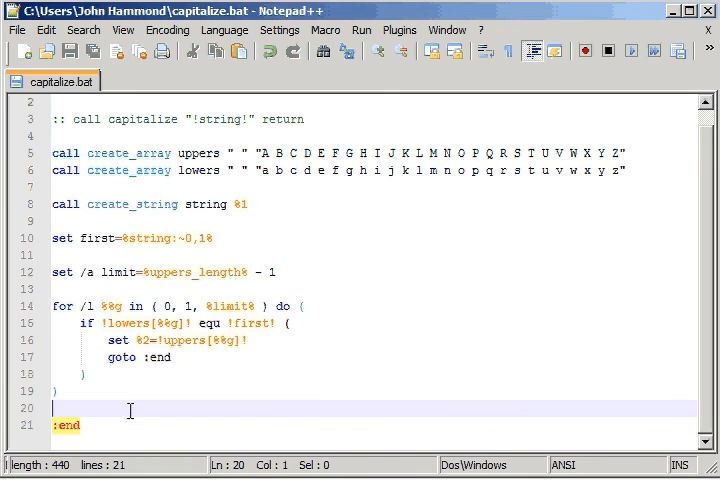
{"action": "type", "text": "set %2="}
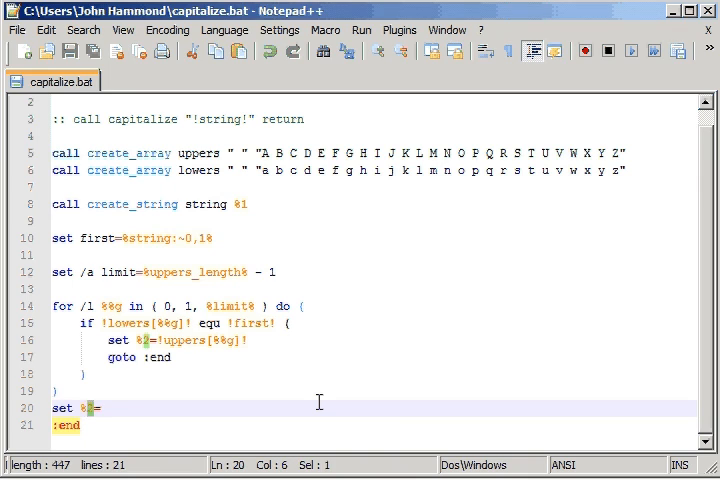
{"action": "type", "text": "!first!"}
{"action": "type", "text": "set"}
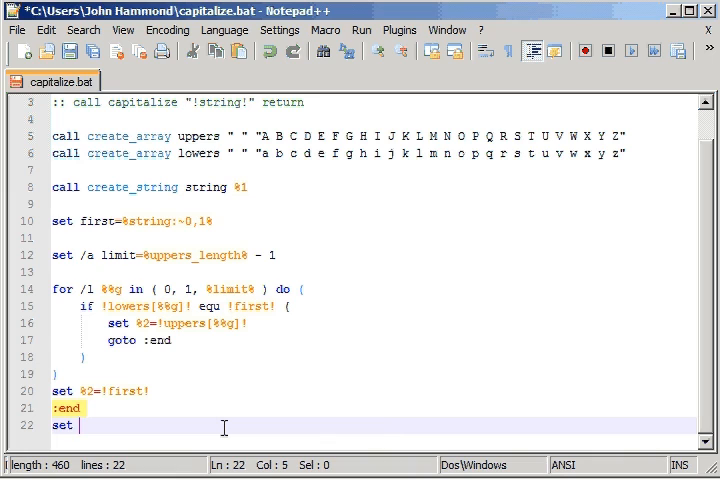
{"action": "key", "text": "ctrl+s"}
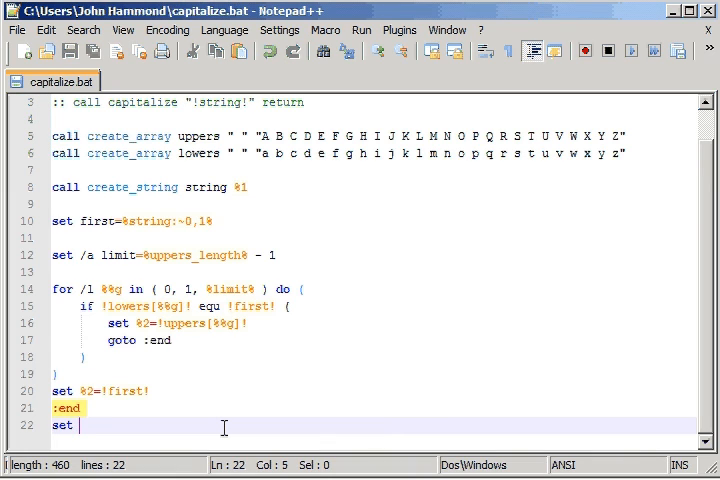
After :end, append the rest with set %2=!%2!!string:~1!, glancing at the command prompt
{"action": "type", "text": "%2"}
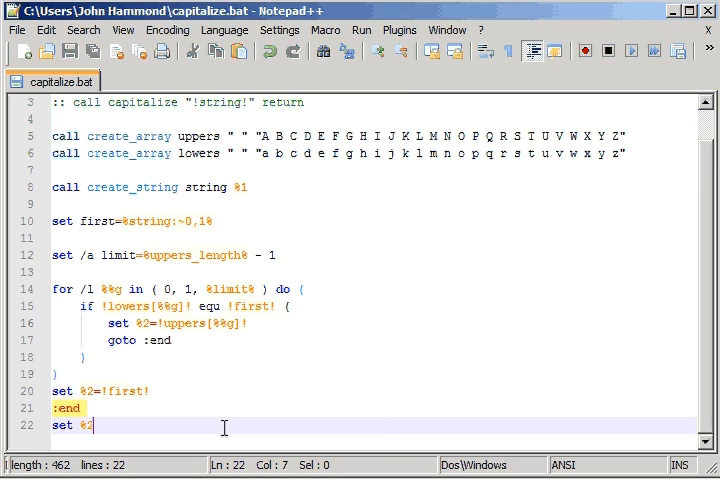
{"action": "type", "text": "=%2"}
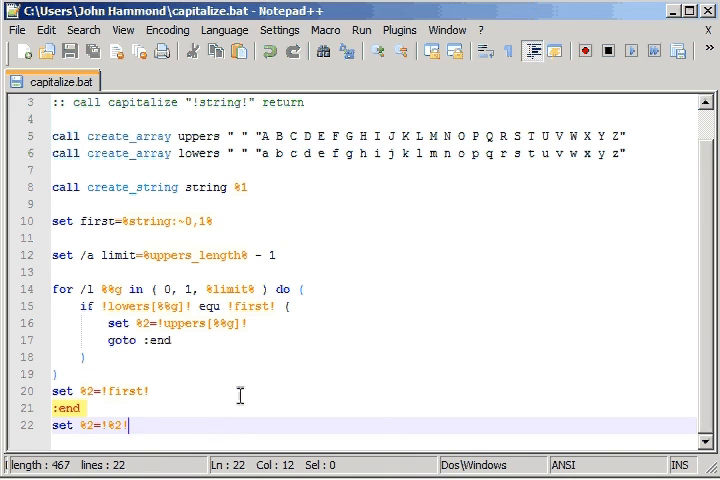
{"action": "type", "text": "!string!"}
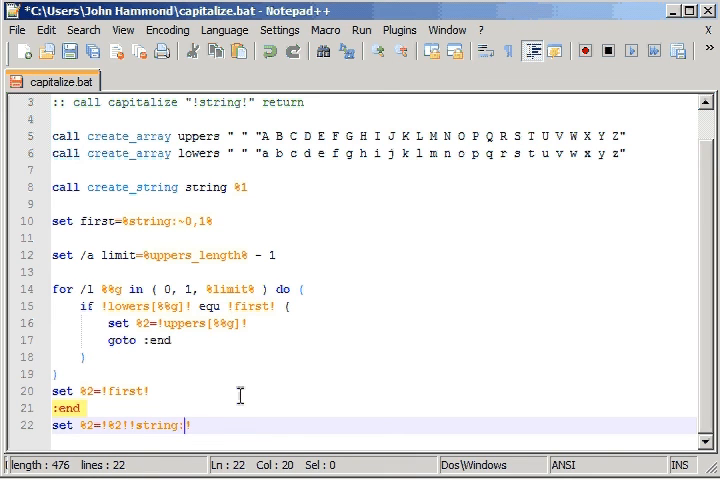
{"action": "type", "text": "~1"}
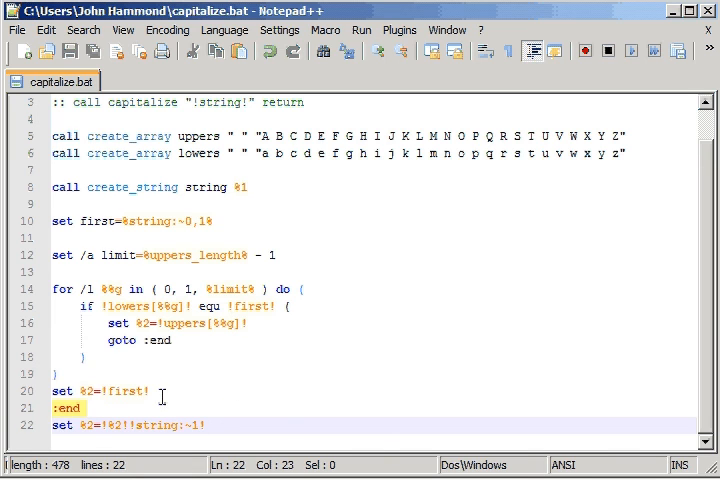
{"action": "left_click", "coordinate": [25, 466]}
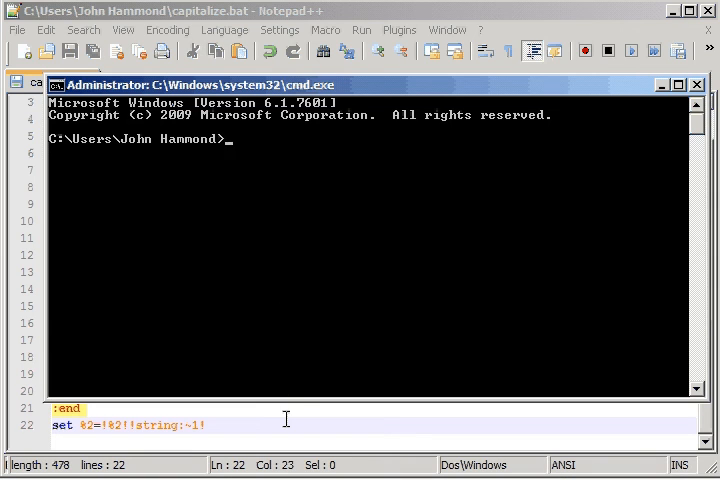
{"action": "left_click", "coordinate": [697, 85]}
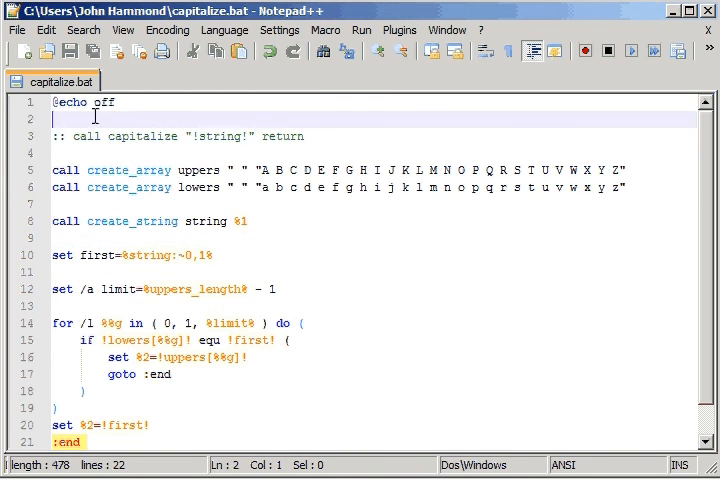
Create a new file and save it as script.bat
{"action": "left_click", "coordinate": [22, 51]}
{"action": "type", "text": "script.bat"}
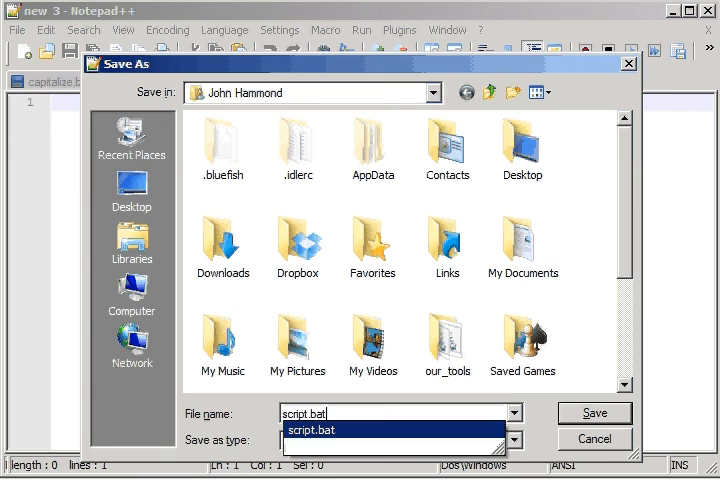
{"action": "left_click", "coordinate": [594, 413]}
{"action": "type", "text": "@echo off"}
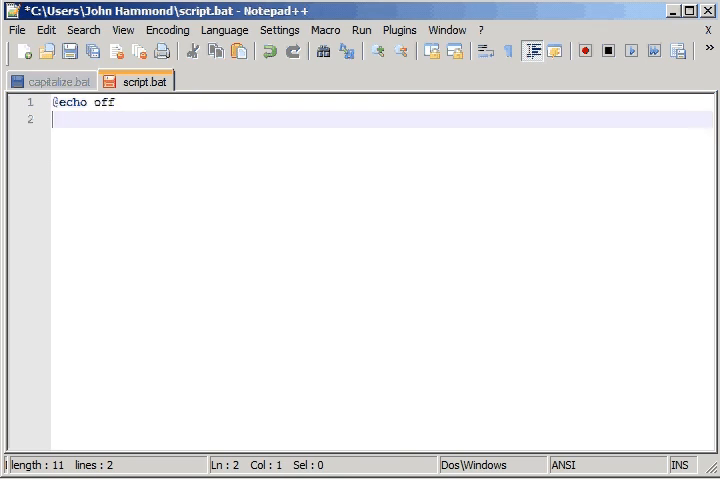
Write the script's setlocal enabledelayedexpansion and goto :main skeleton
{"action": "type", "text": "setlocal enavb"}
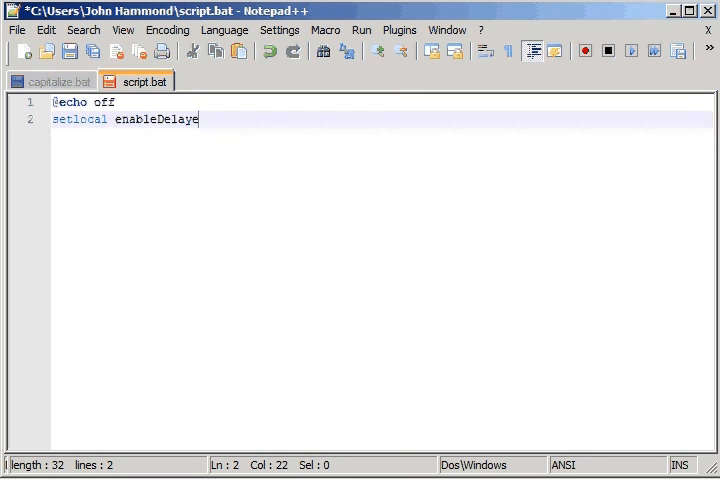
{"action": "type", "text": "dExpansions"}
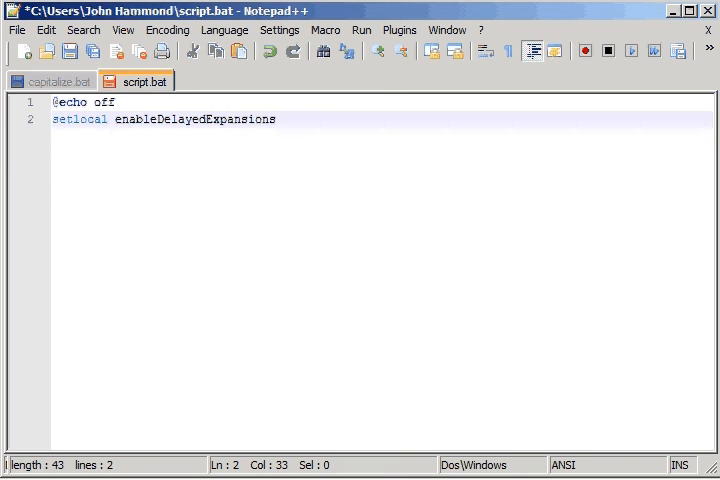
{"action": "type", "text": "goto :m"}
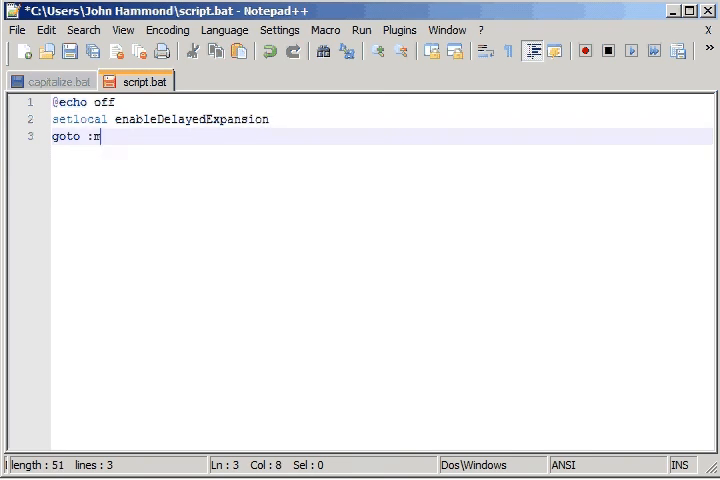
{"action": "type", "text": "ain"}
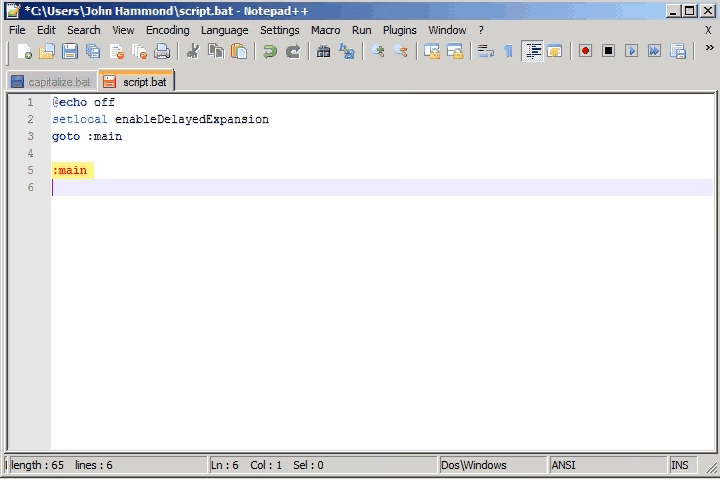
{"action": "type", "text": "setlocal"}
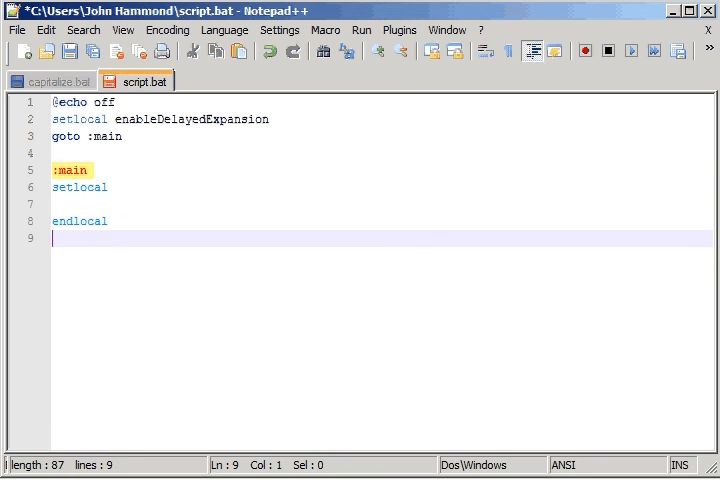
{"action": "type", "text": "goto :eof"}
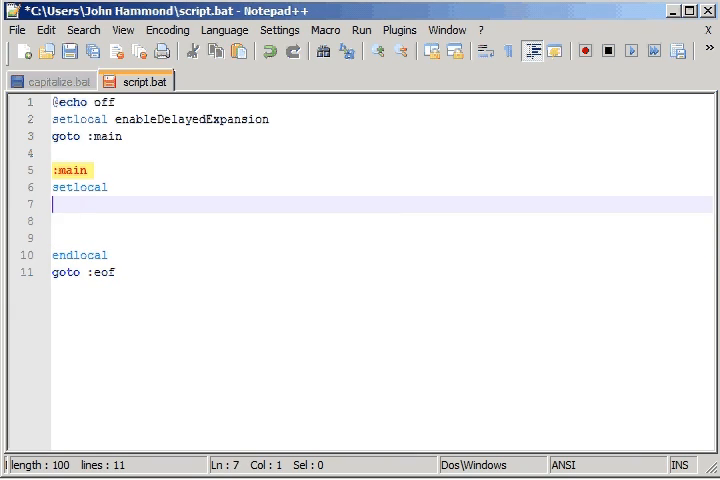
Under :main, call create_string variable "what are you talking about"
{"action": "type", "text": "call c"}
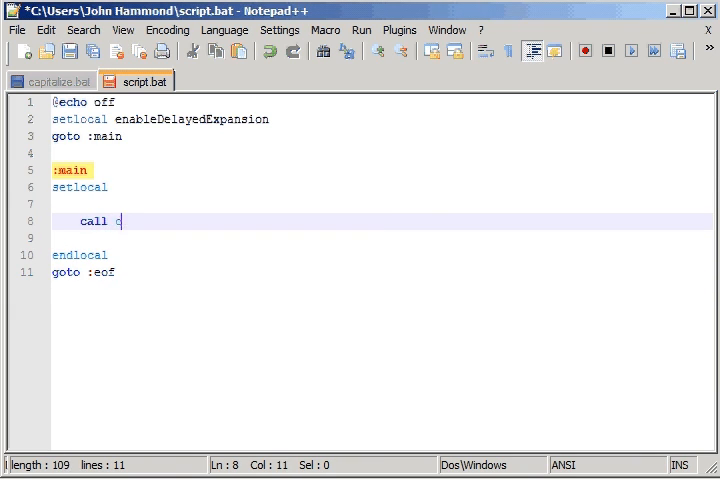
{"action": "type", "text": "reate_strri"}
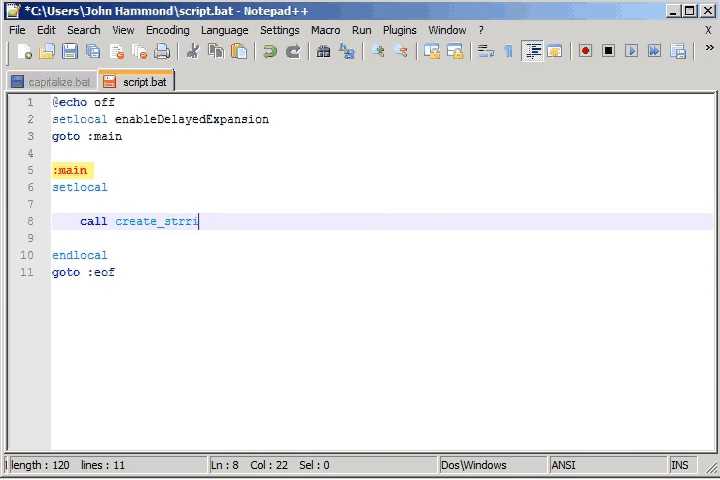
{"action": "type", "text": "ng"}
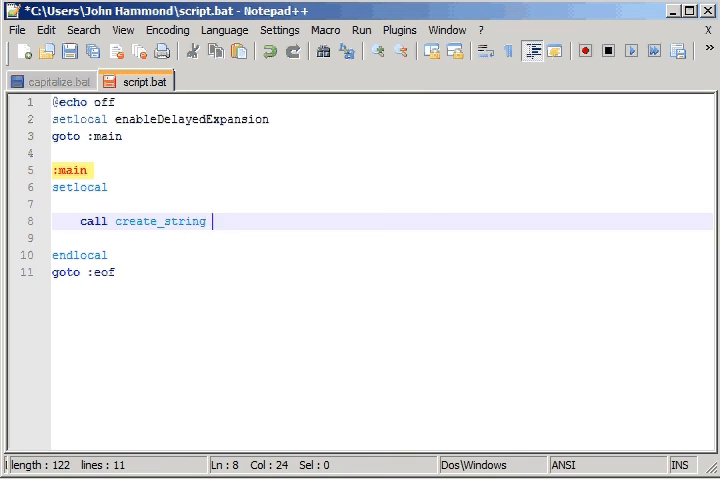
{"action": "type", "text": "va"}
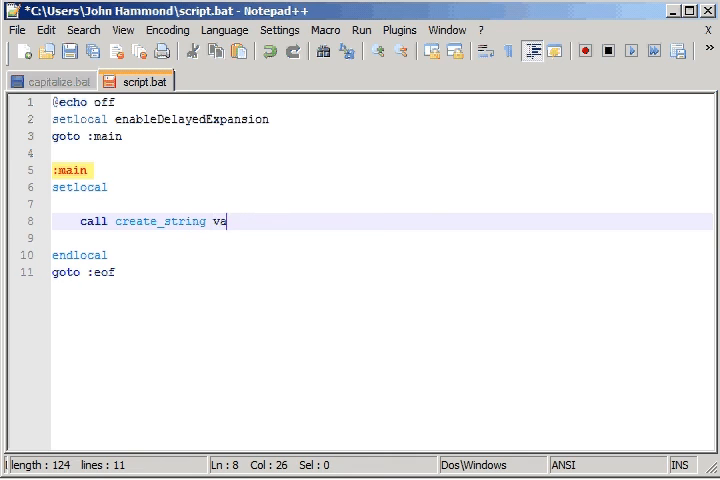
{"action": "type", "text": "riable \"\""}
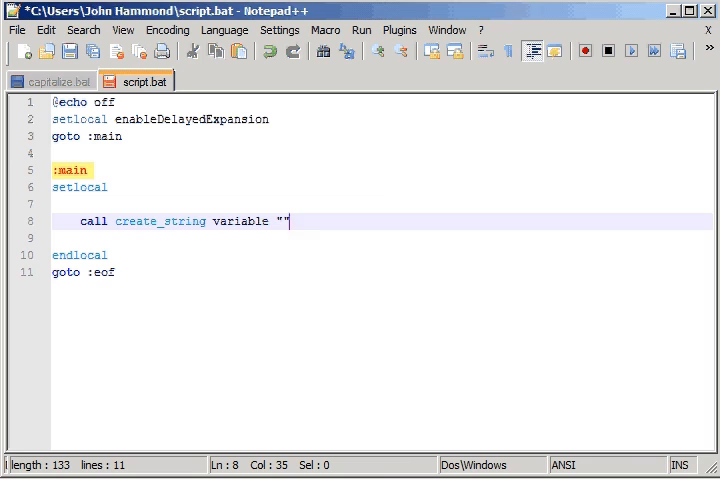
{"action": "type", "text": "what are you"}
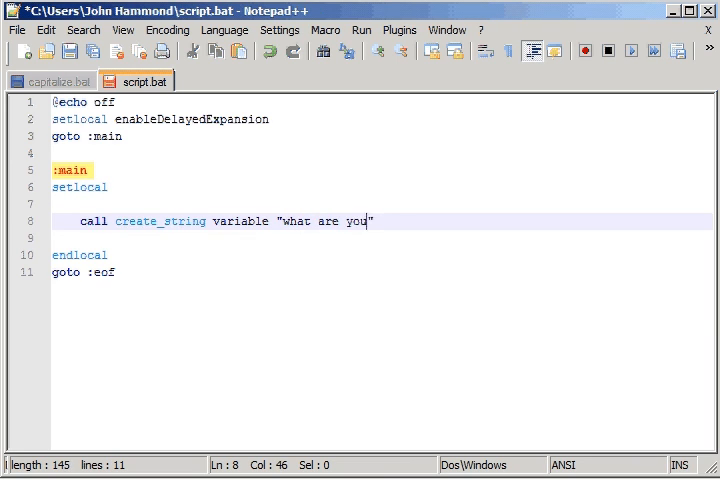
{"action": "type", "text": "talking about"}
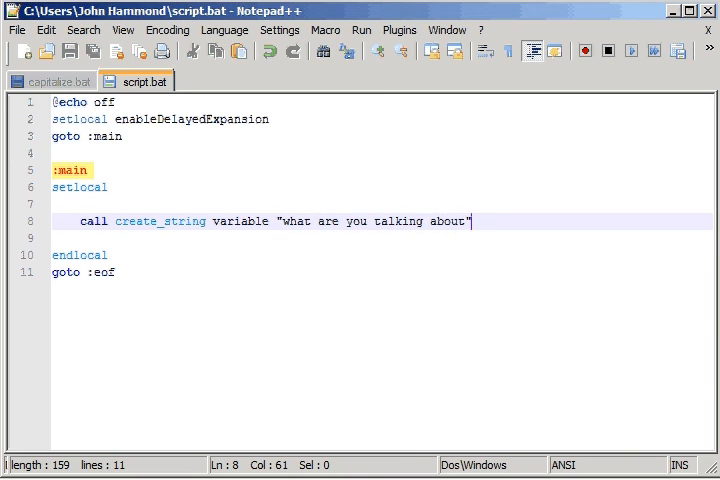
{"action": "key", "text": "Enter"}
{"action": "type", "text": "call ca"}
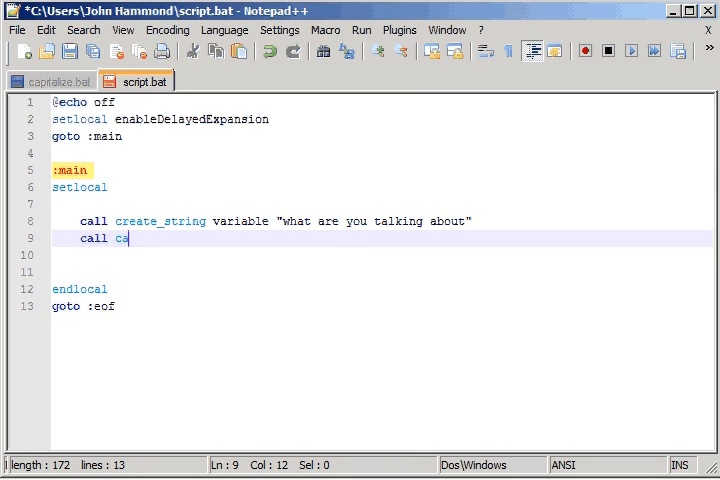
Call capitalize "!variable!" return and echo !return!, then save
{"action": "type", "text": "pitalize"}
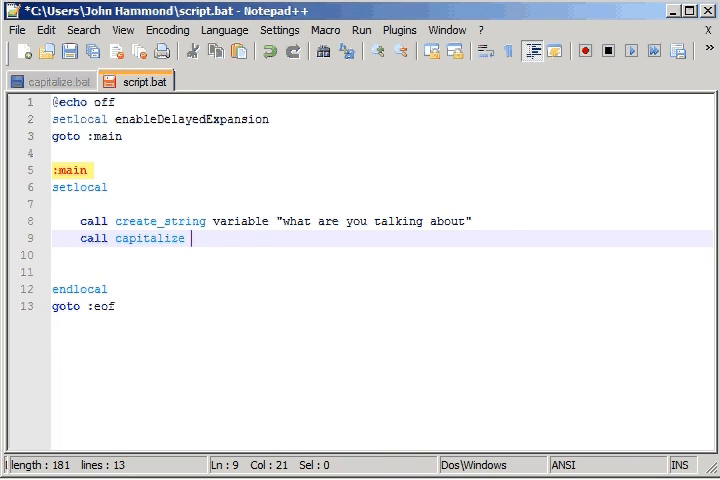
{"action": "type", "text": "\"~\""}
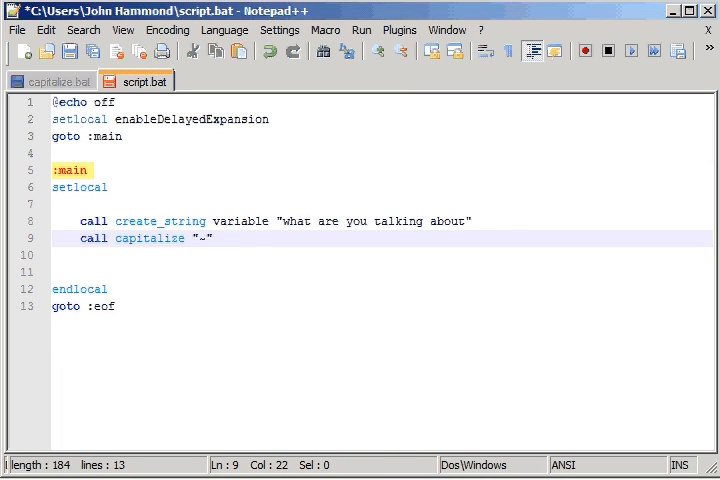
{"action": "type", "text": "!variab!"}
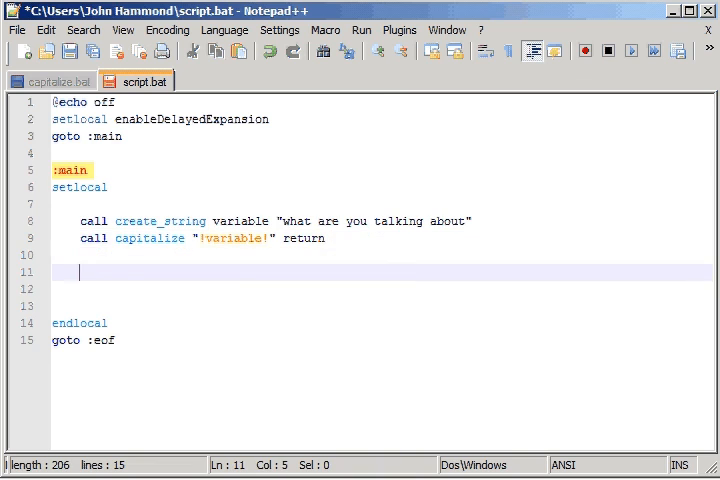
{"action": "type", "text": "echo !return!"}
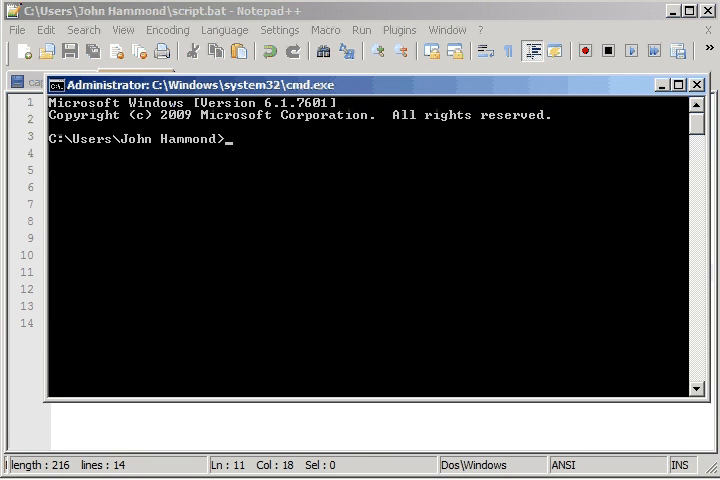
Run script at the cmd prompt to print "What are you talking about"
{"action": "type", "text": "script"}
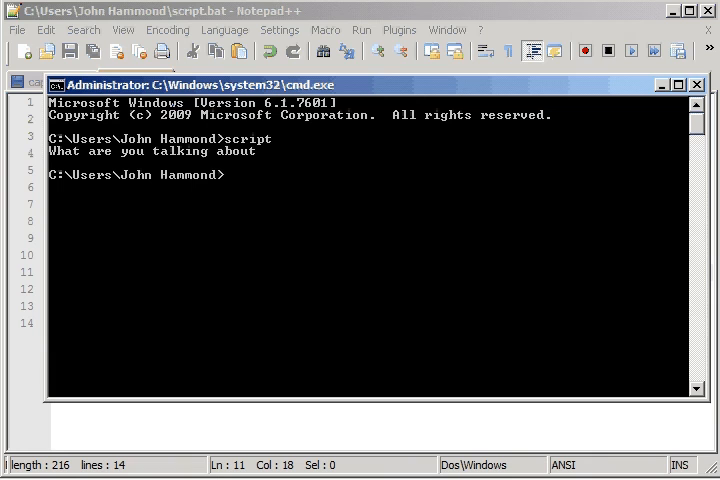
{"action": "mouse_move", "coordinate": [283, 146]}
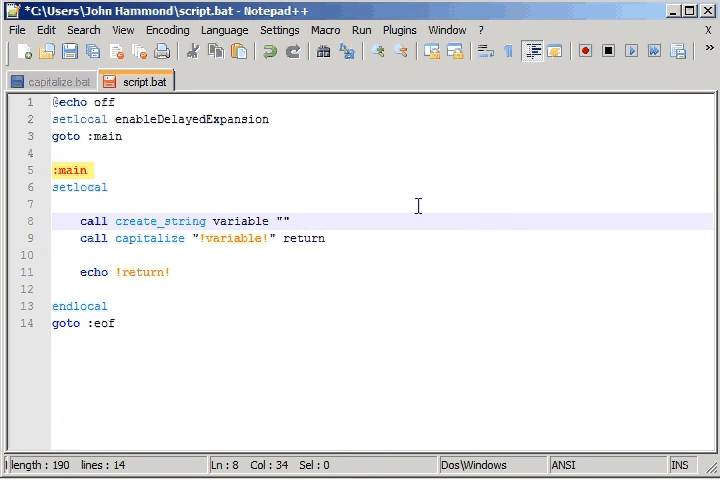
Change the test string to john hammond and rerun to get John hammond
{"action": "type", "text": "john hammond"}
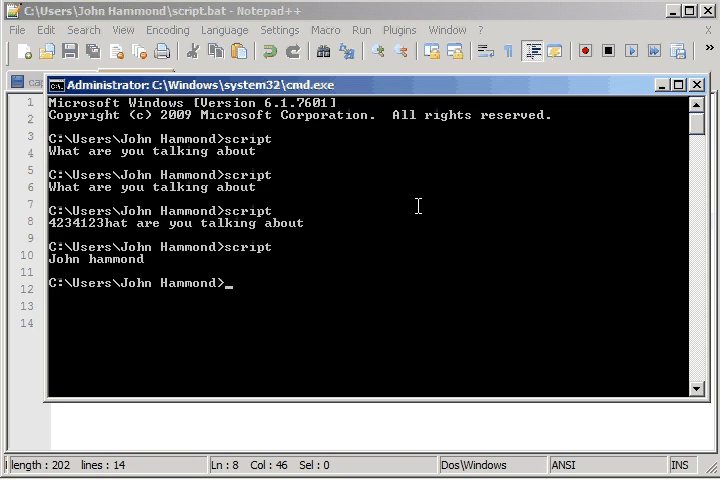
{"action": "mouse_move", "coordinate": [95, 276]}
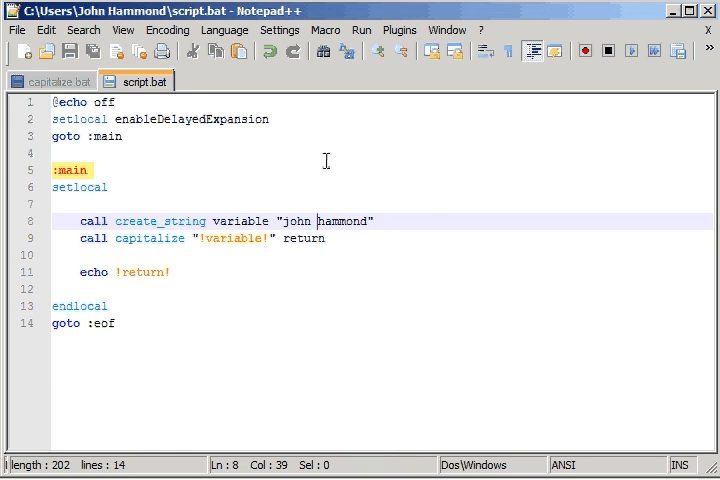
{"action": "left_click", "coordinate": [50, 80]}
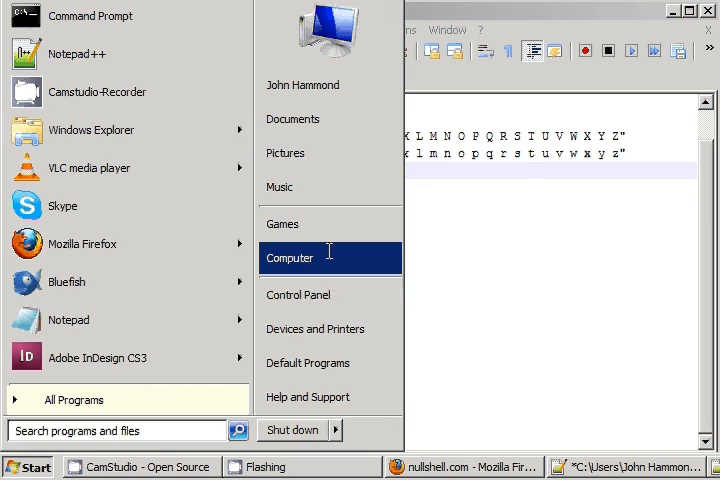
Browse from Computer to the John Hammond user folder and copy capitalize.bat
{"action": "left_click", "coordinate": [289, 258]}
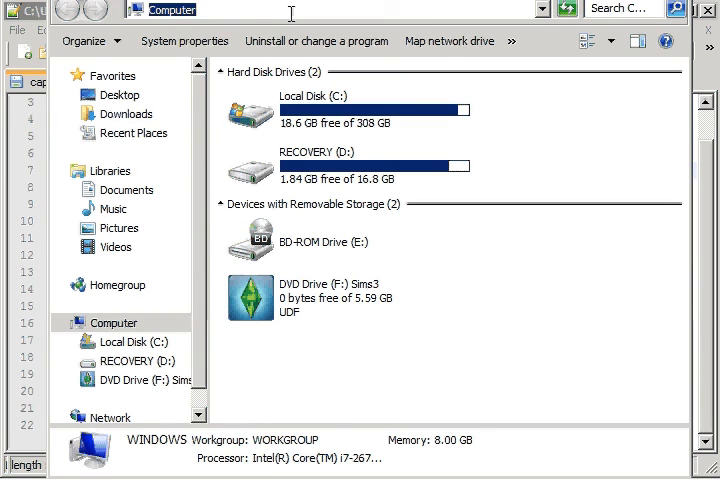
{"action": "type", "text": "John Hammond"}
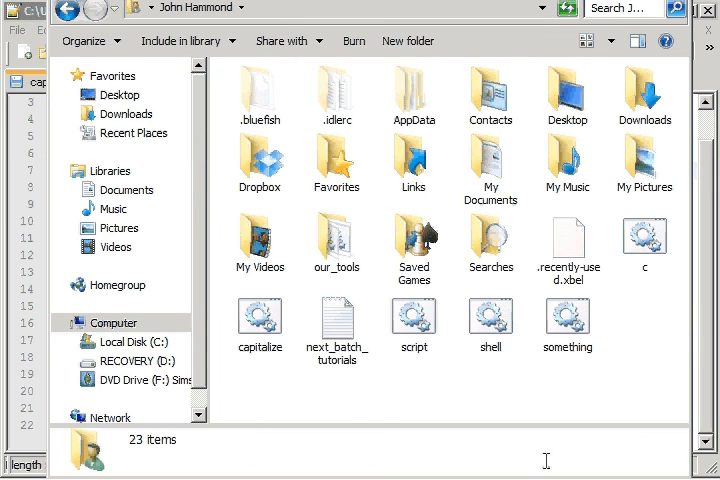
{"action": "mouse_move", "coordinate": [507, 363]}
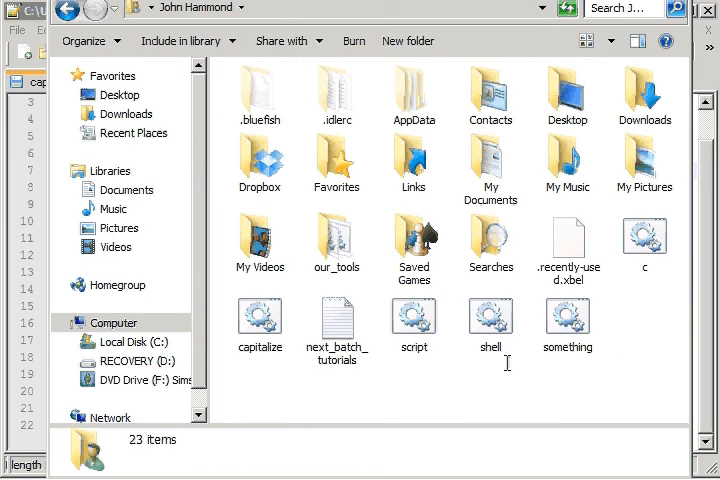
{"action": "left_click", "coordinate": [259, 322]}
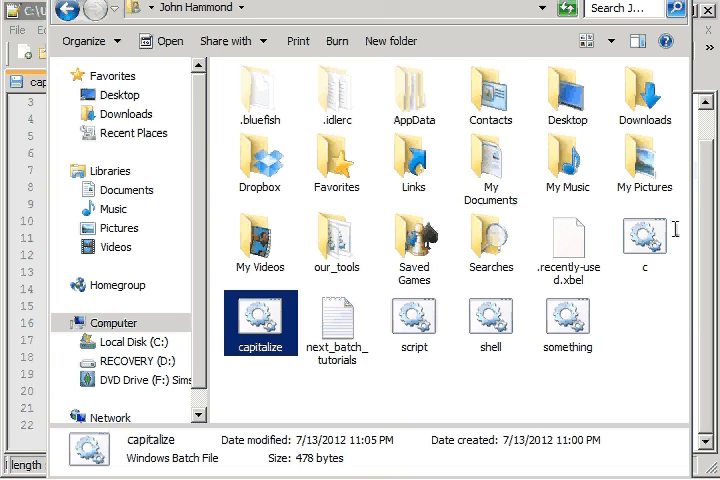
{"action": "double_click", "coordinate": [337, 243]}
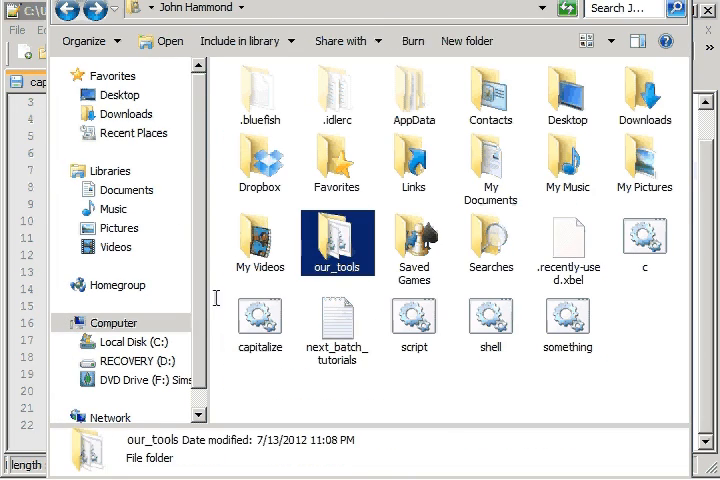
Navigate to C:/Windows/System32 via the address bar to paste capitalize.bat there
{"action": "left_click", "coordinate": [259, 323]}
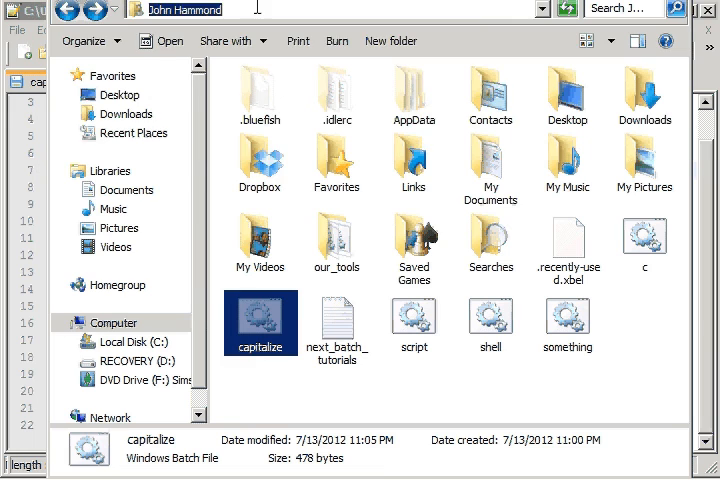
{"action": "type", "text": "C:/Win"}
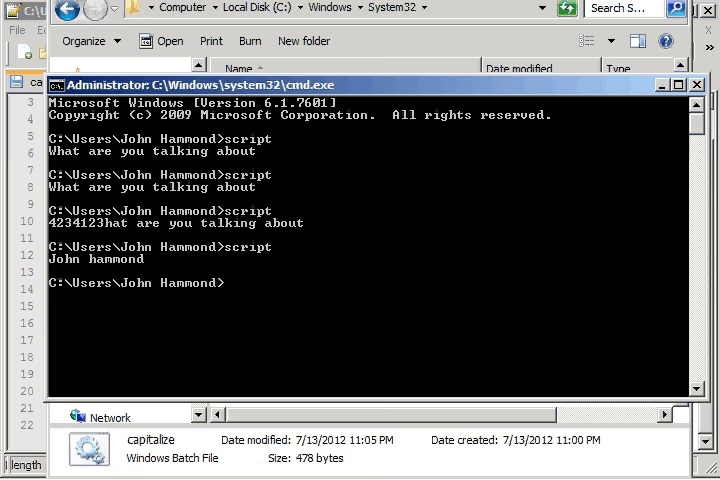
Move script.bat to the Desktop, change to Desktop and run script to confirm capitalization
{"action": "type", "text": "move script.bat Desktop"}
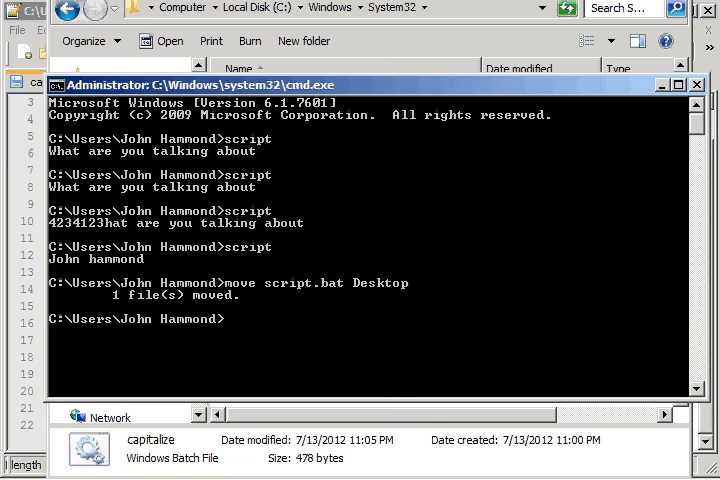
{"action": "type", "text": "cd Desktop"}
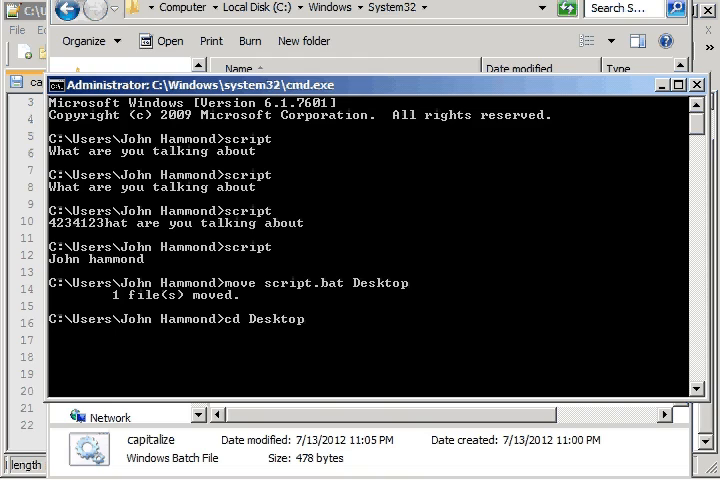
{"action": "type", "text": "script"}
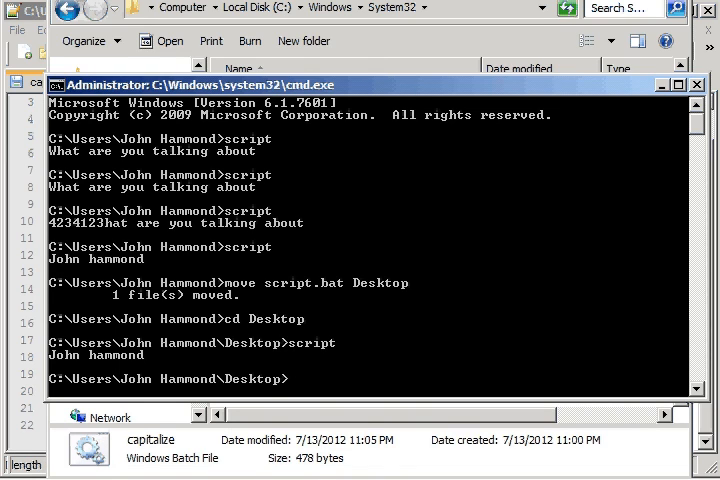